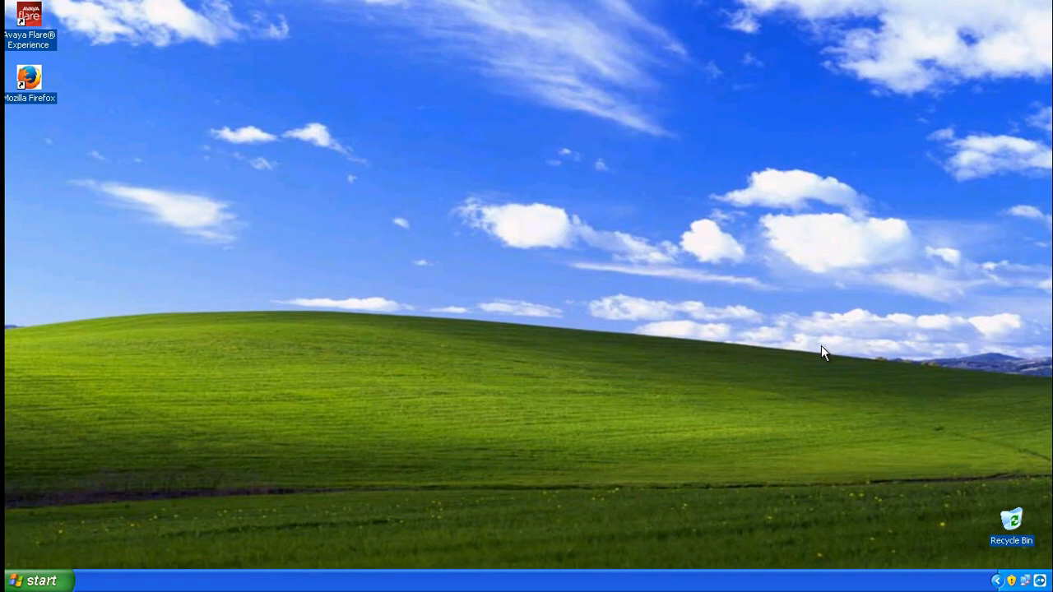
Launch Voicemail Pro Client from Start > All Programs > IP Office
{"action": "left_click", "coordinate": [37, 579]}
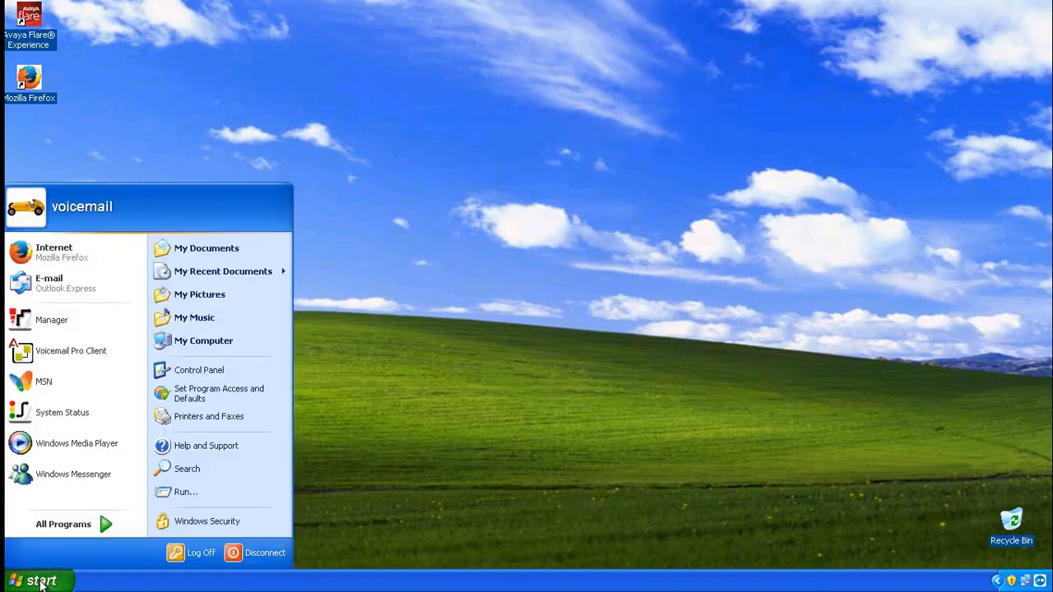
{"action": "left_click", "coordinate": [63, 524]}
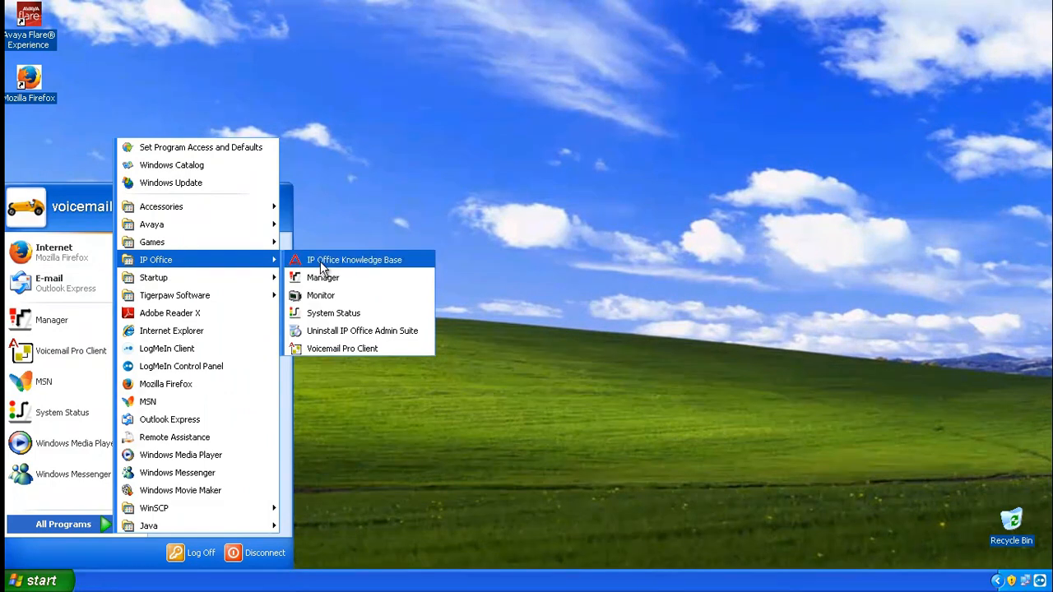
{"action": "left_click", "coordinate": [441, 351]}
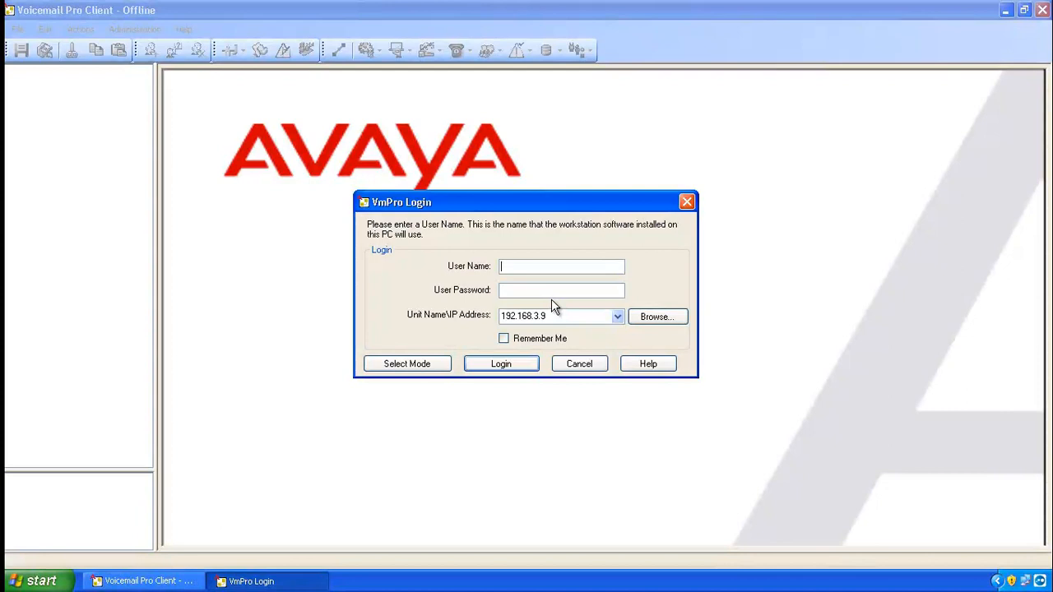
Log in as Administrator to server 192.168.3.9 and download its call flows
{"action": "type", "text": "Administrator"}
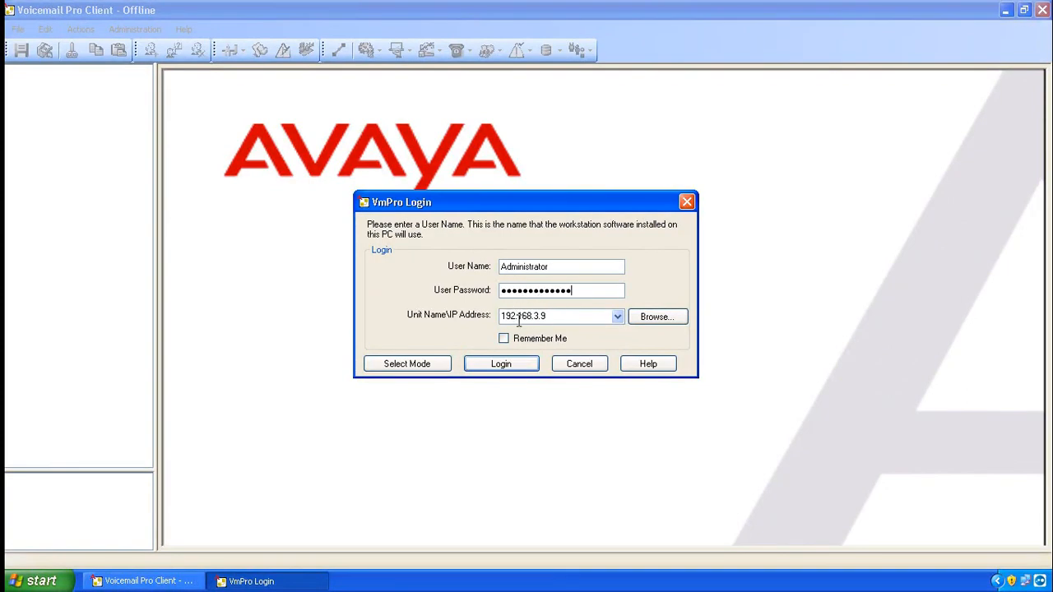
{"action": "mouse_move", "coordinate": [550, 330]}
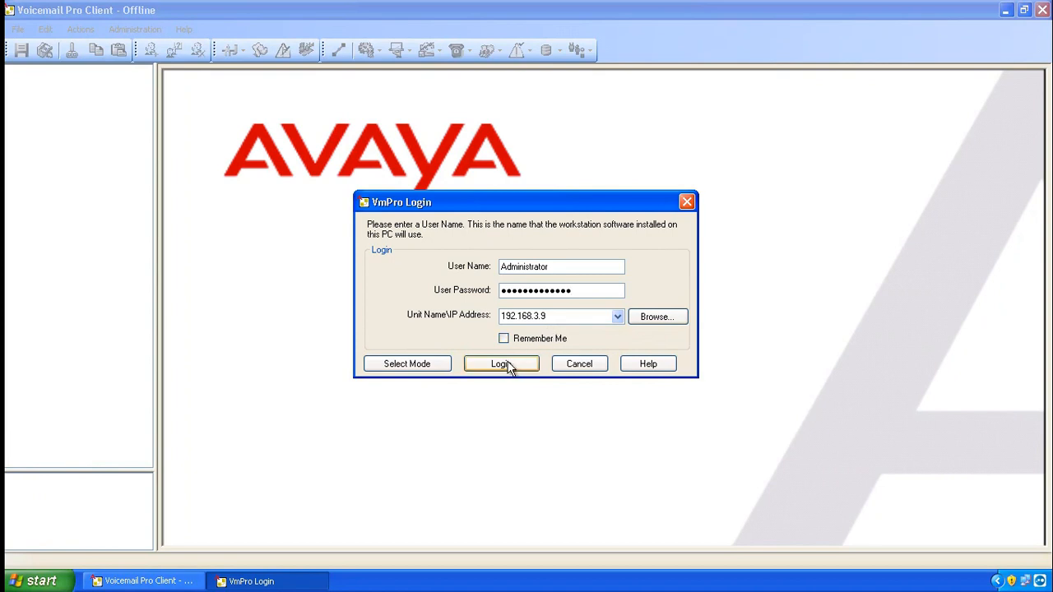
{"action": "left_click", "coordinate": [500, 363]}
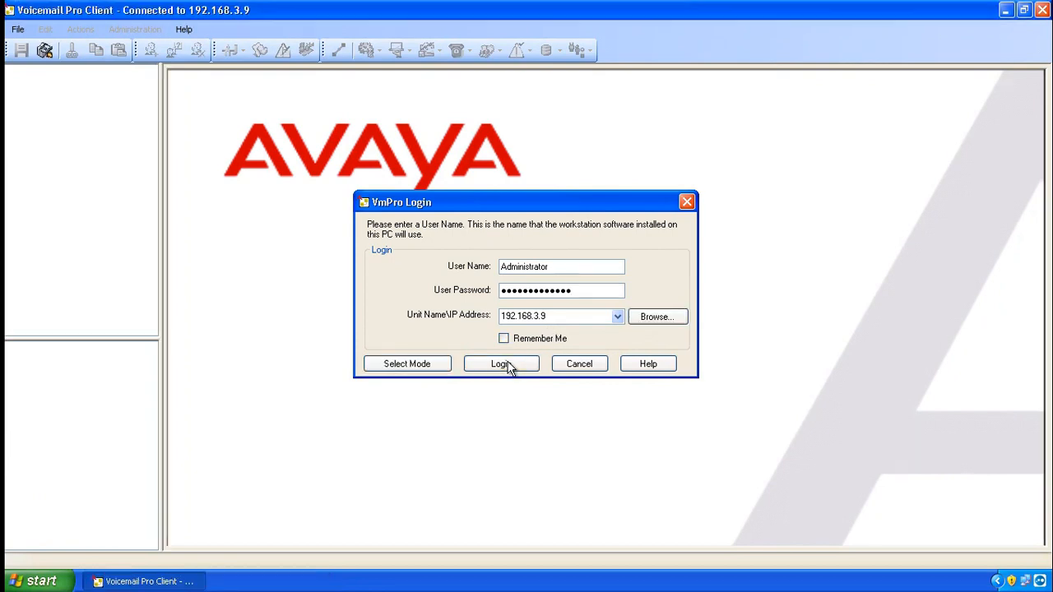
{"action": "left_click", "coordinate": [501, 363]}
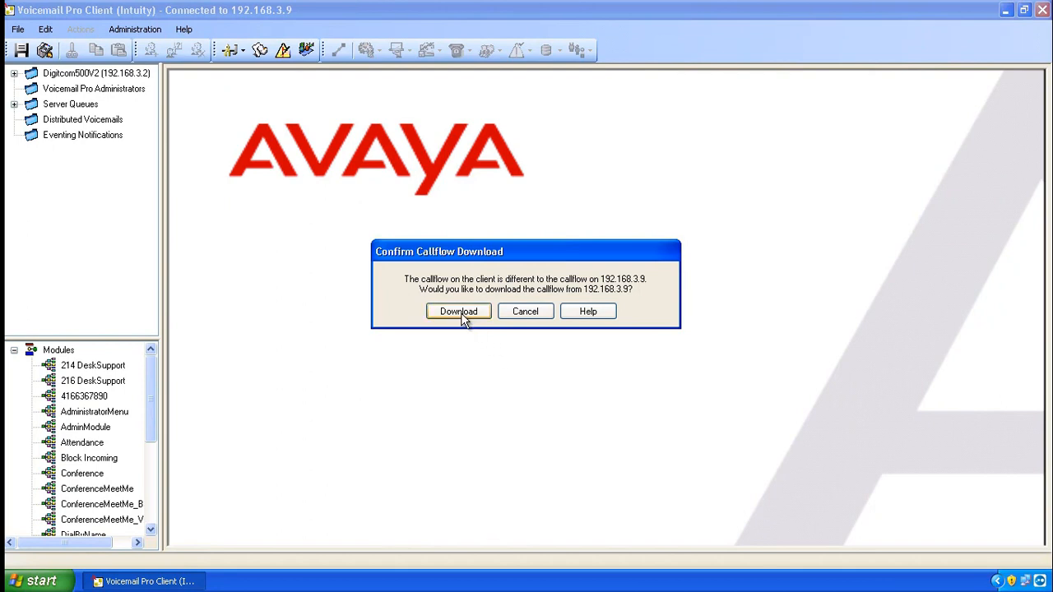
{"action": "left_click", "coordinate": [458, 311]}
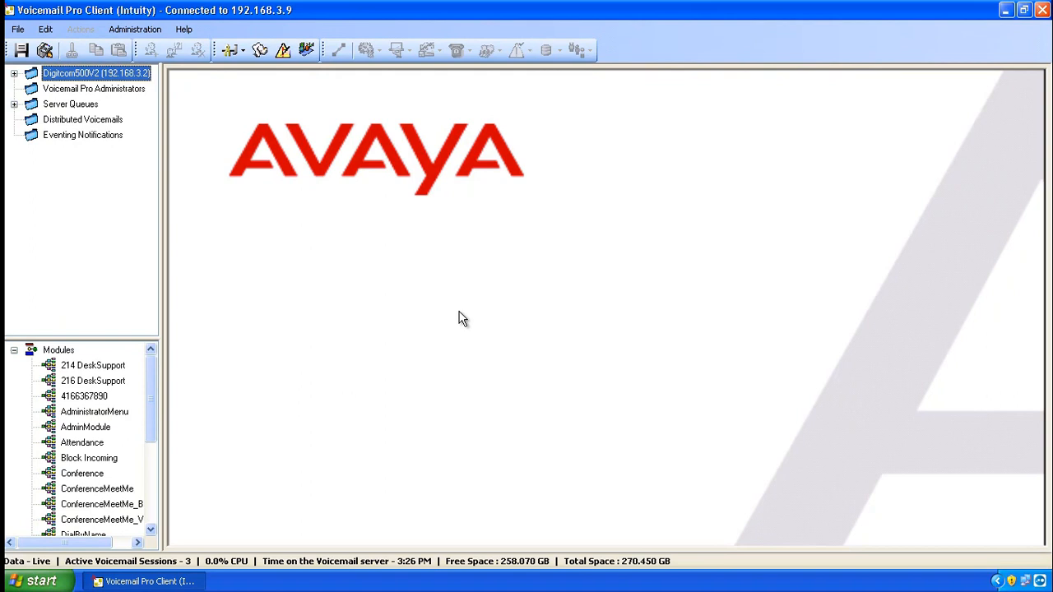
{"action": "mouse_move", "coordinate": [280, 251]}
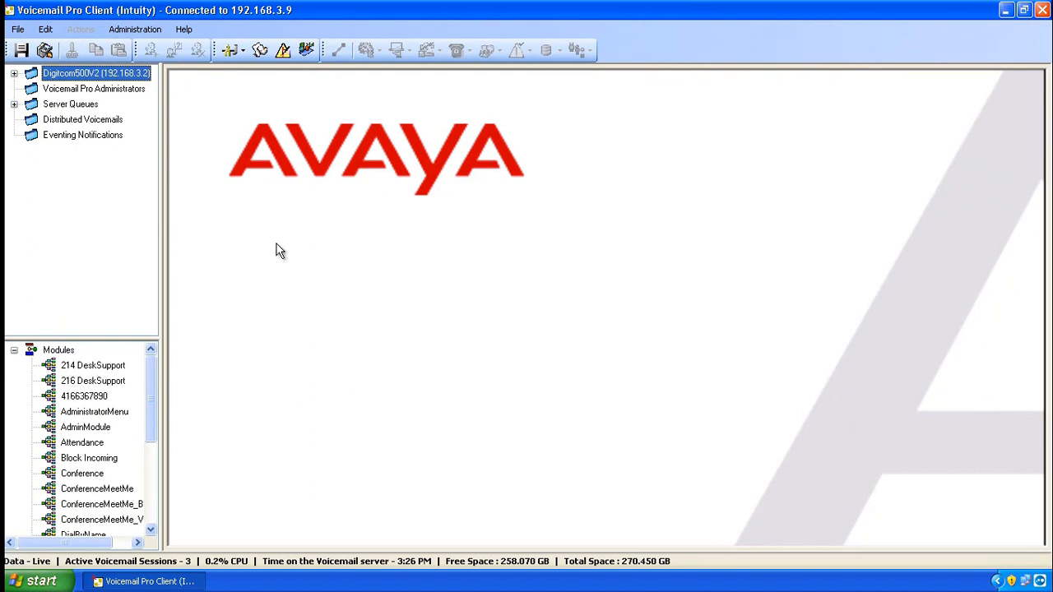
{"action": "mouse_move", "coordinate": [21, 86]}
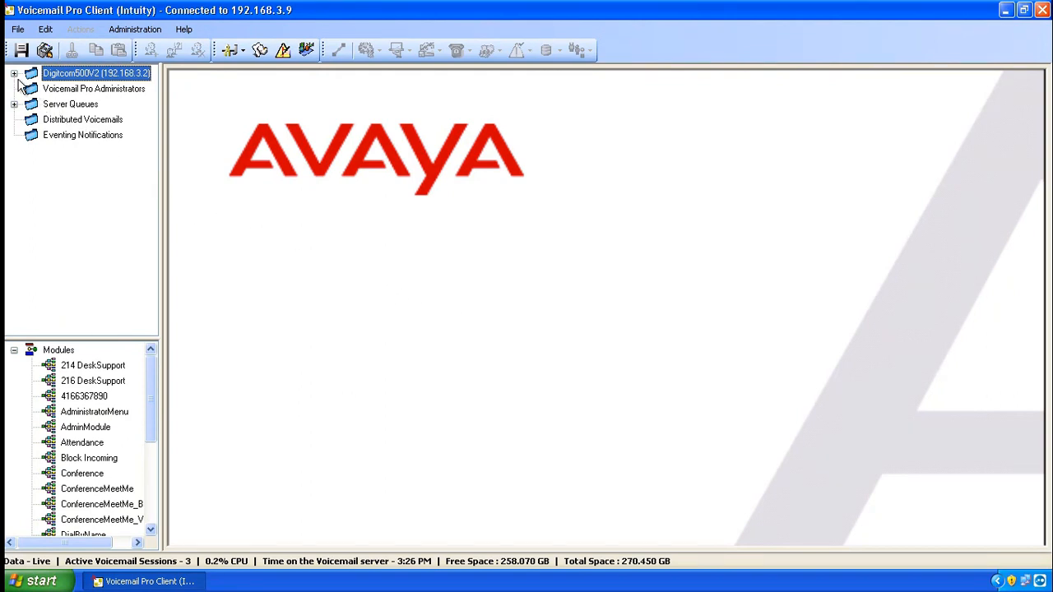
Expand Digitcom500V2's Specific Start Points and its Groups list
{"action": "left_click", "coordinate": [15, 73]}
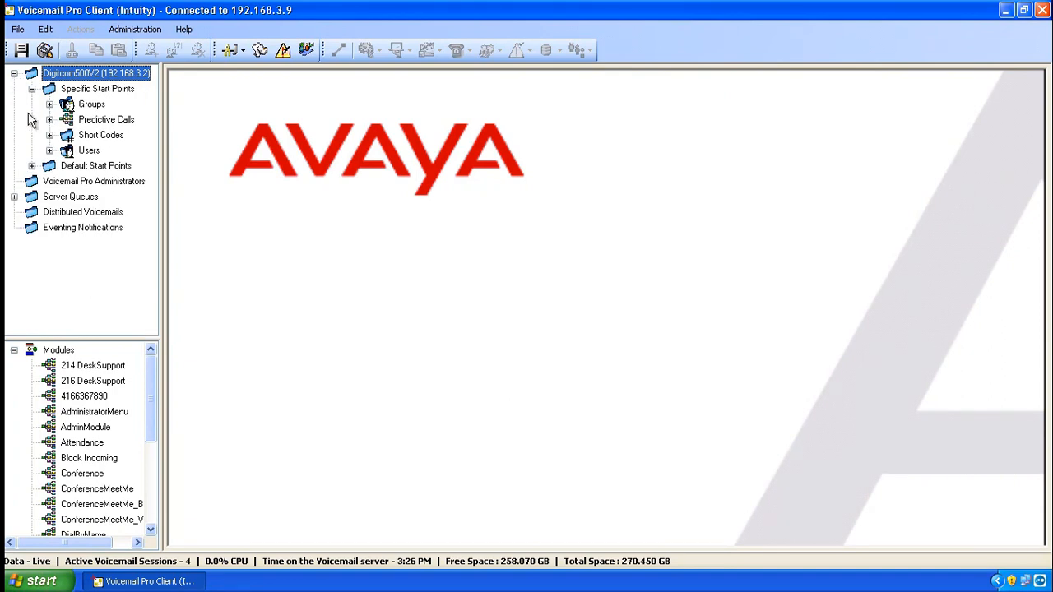
{"action": "mouse_move", "coordinate": [53, 143]}
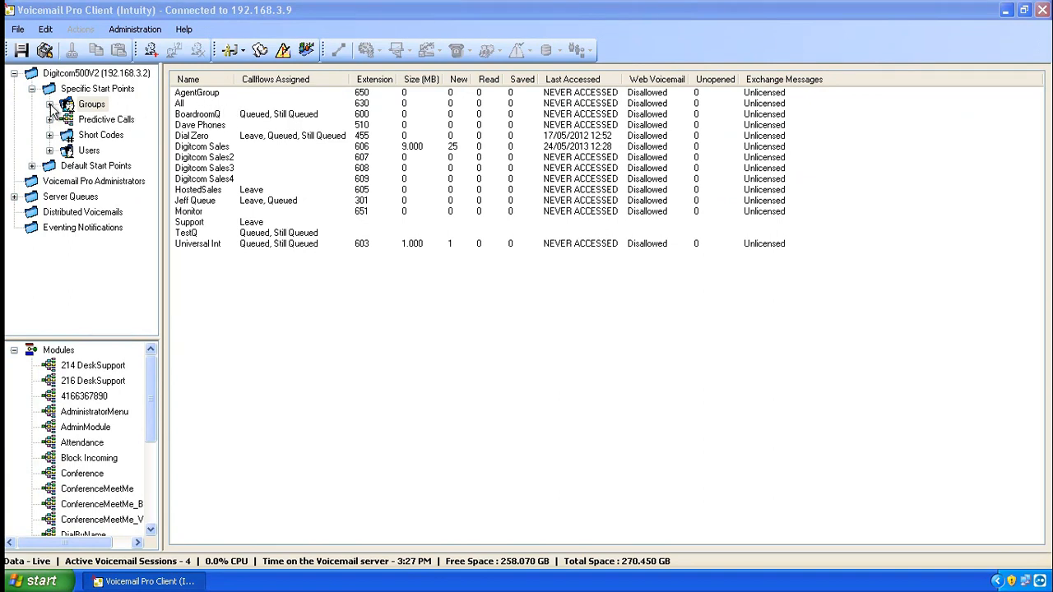
{"action": "left_click", "coordinate": [50, 104]}
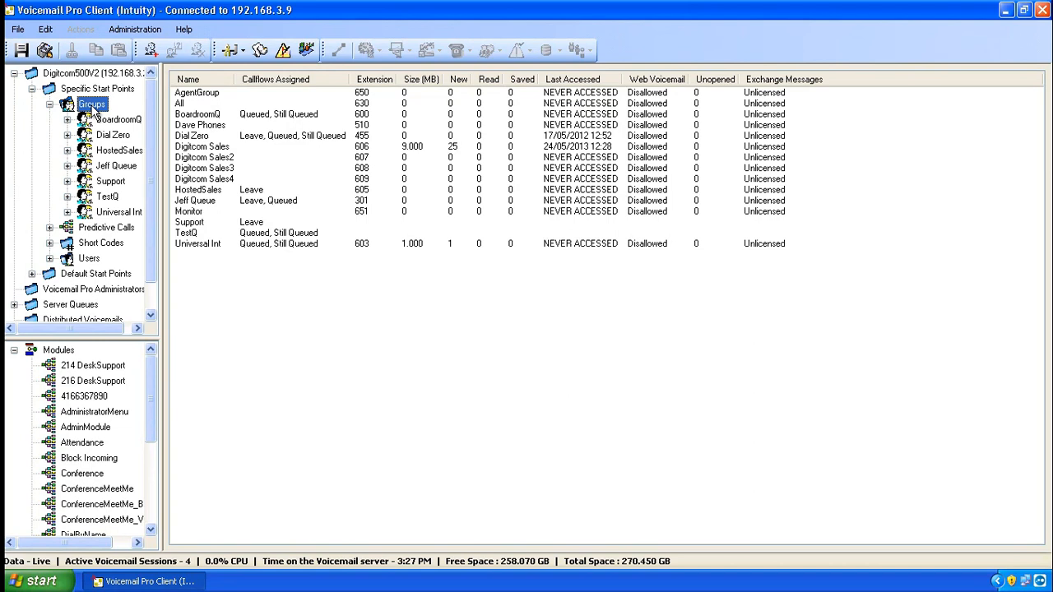
Add group start point AgentGroup with Queued and Still Queued entry points
{"action": "right_click", "coordinate": [92, 104]}
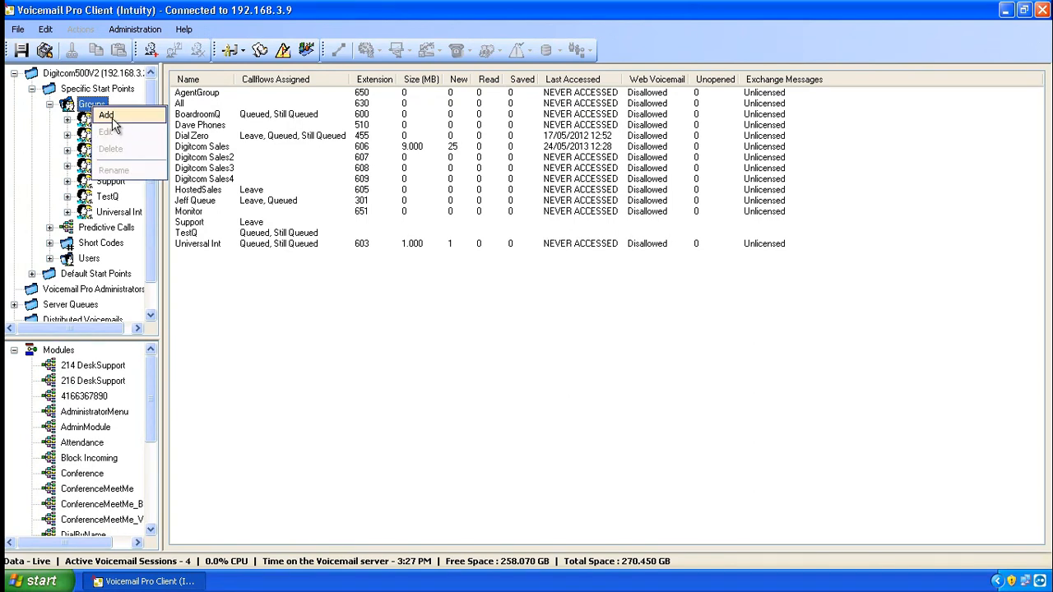
{"action": "left_click", "coordinate": [105, 115]}
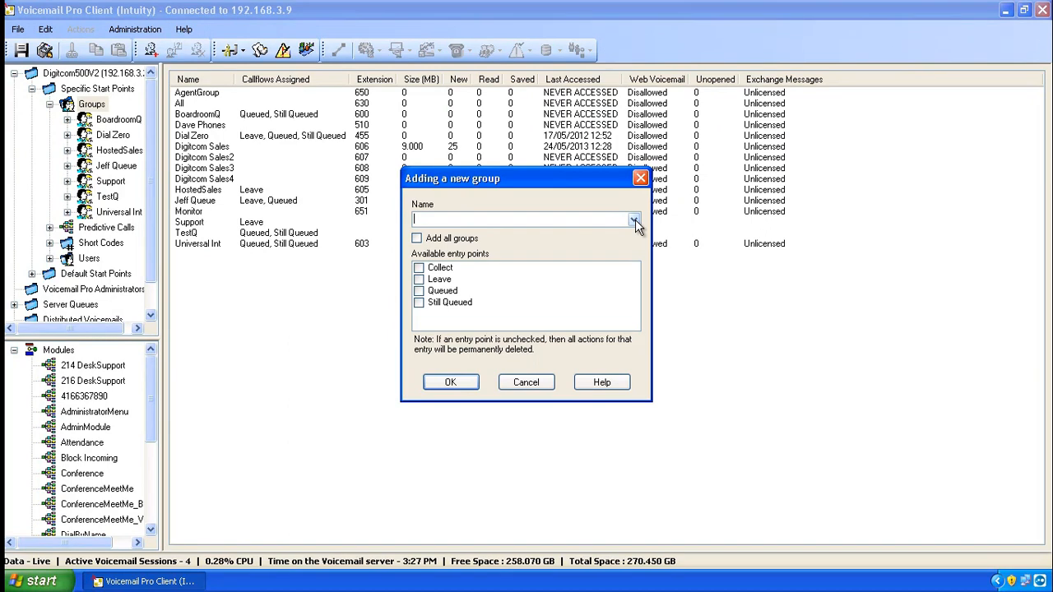
{"action": "left_click", "coordinate": [633, 219]}
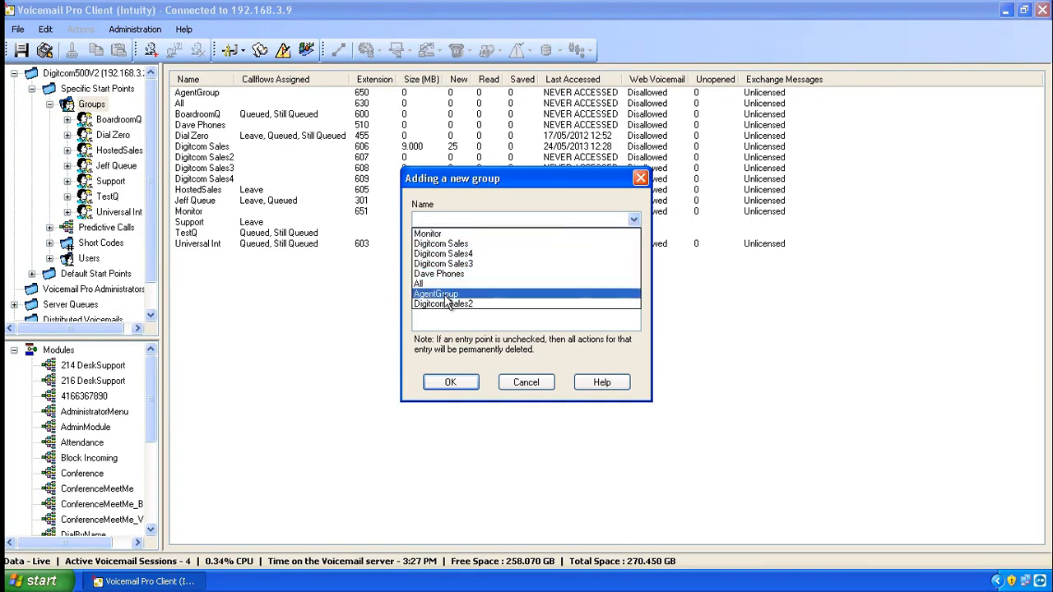
{"action": "left_click", "coordinate": [436, 294]}
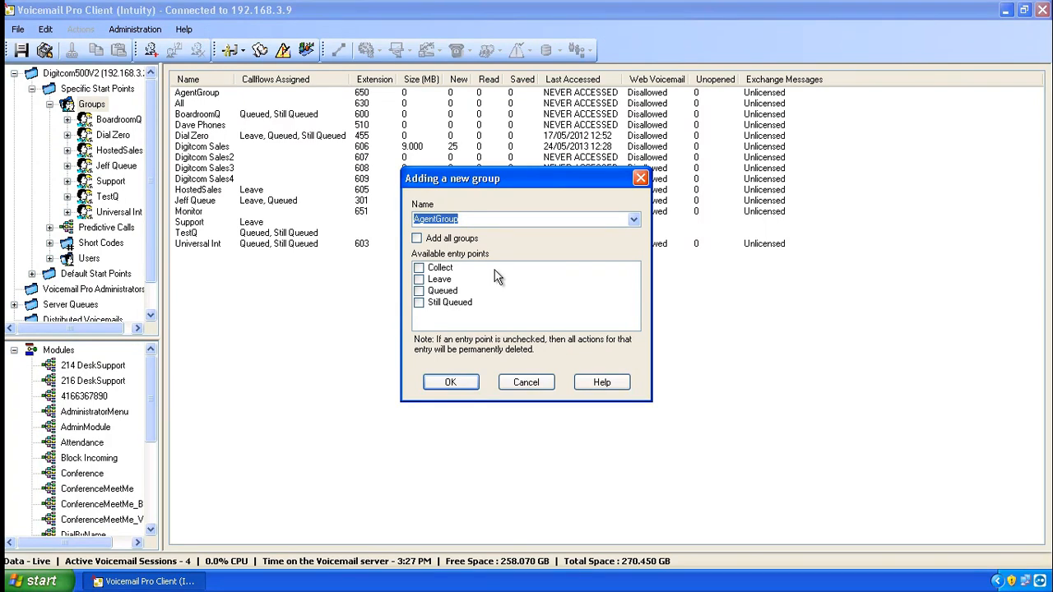
{"action": "mouse_move", "coordinate": [444, 306]}
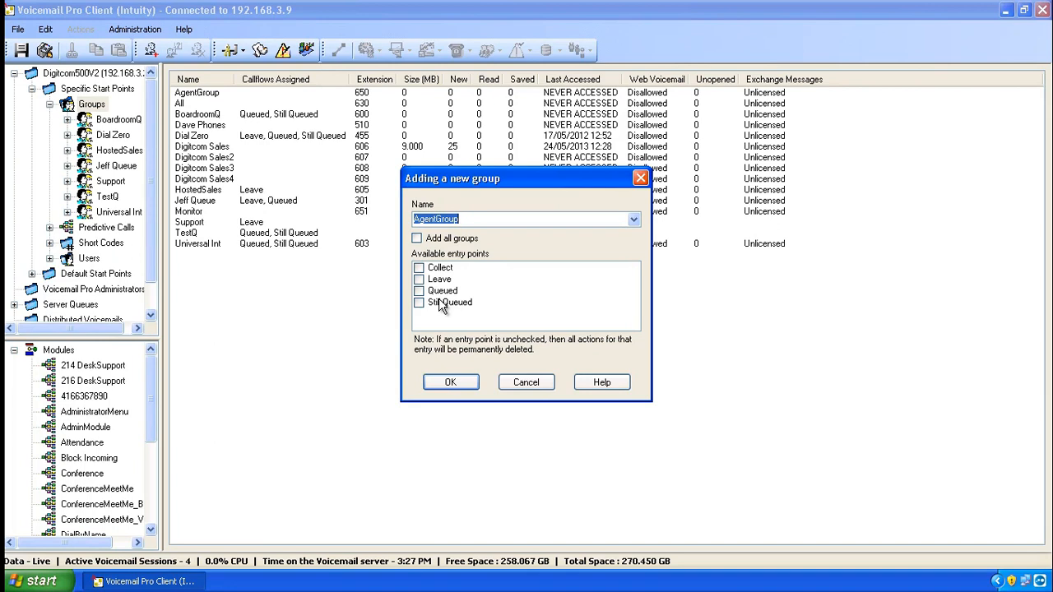
{"action": "mouse_move", "coordinate": [444, 315]}
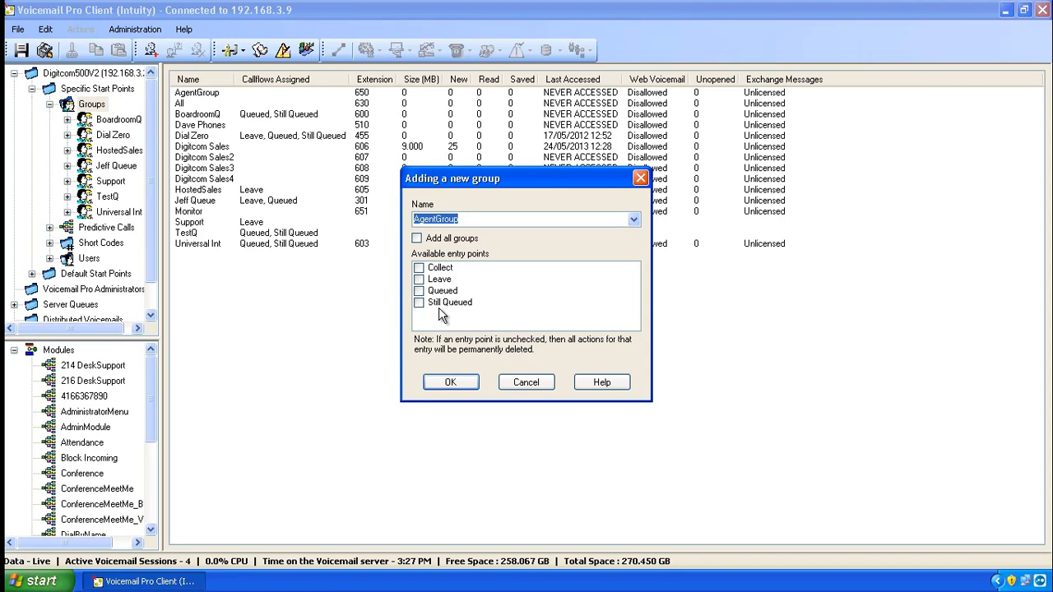
{"action": "mouse_move", "coordinate": [443, 315]}
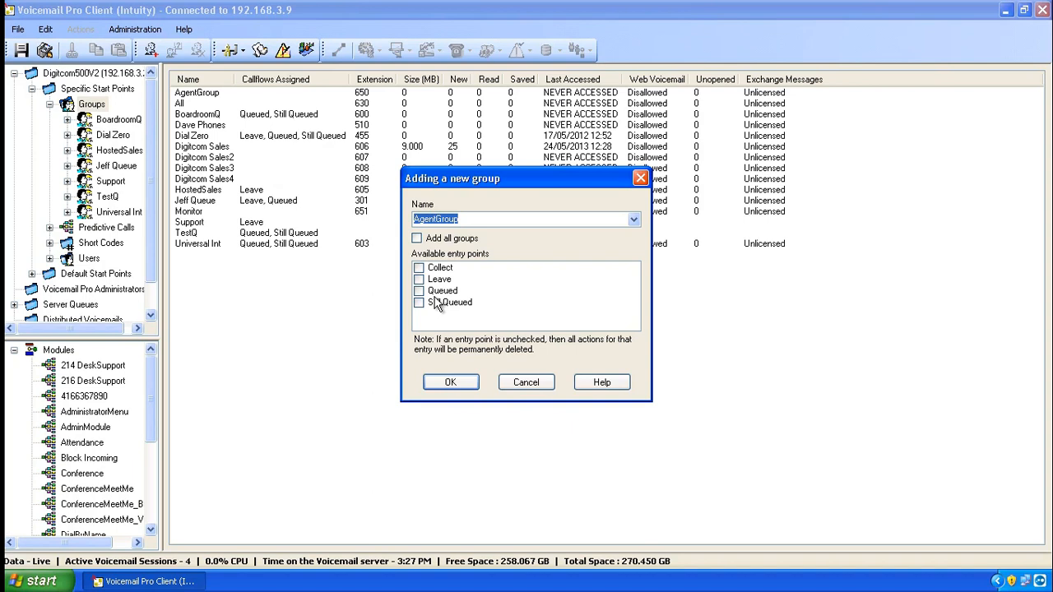
{"action": "left_click", "coordinate": [419, 290]}
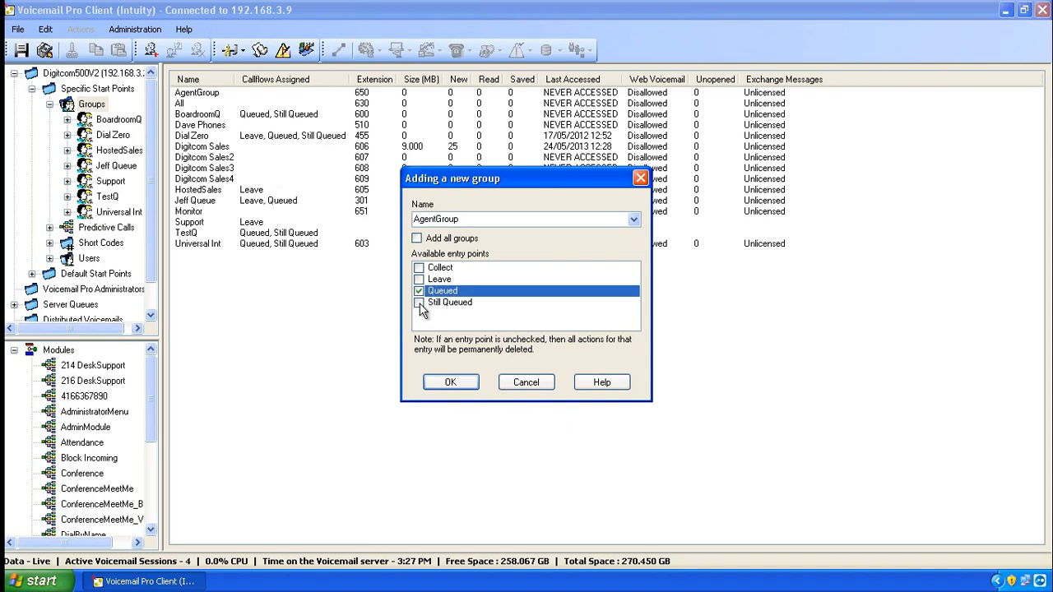
{"action": "left_click", "coordinate": [449, 382]}
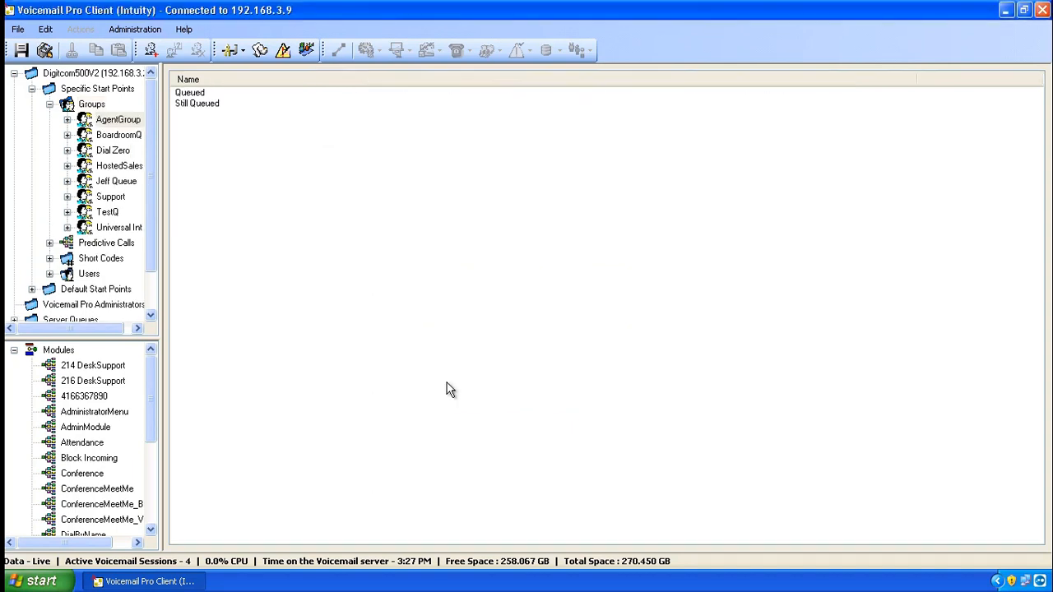
Place a Menu action on the AgentGroup Queued call flow canvas
{"action": "left_click", "coordinate": [67, 119]}
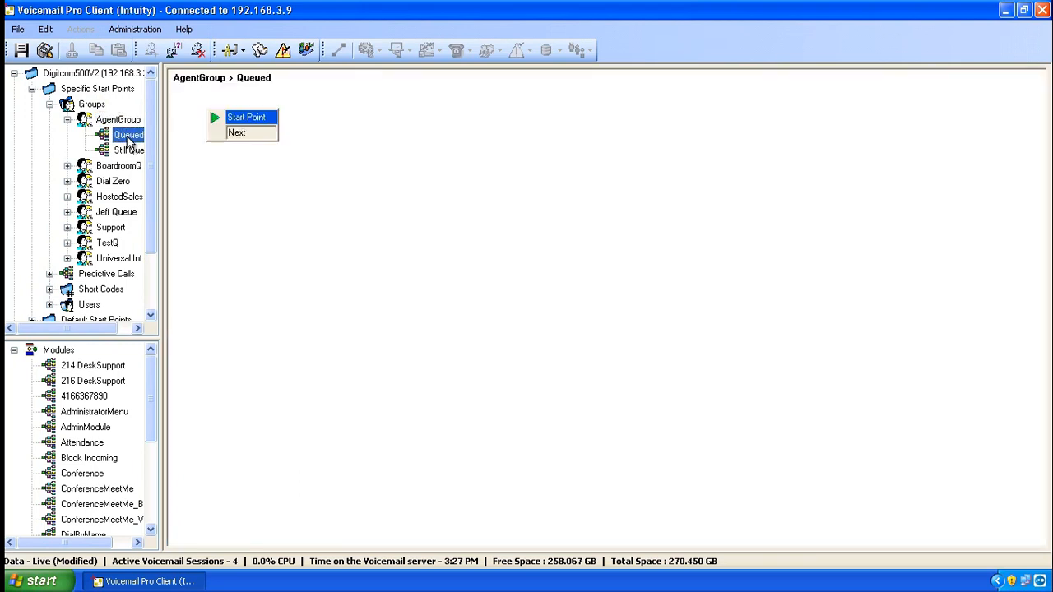
{"action": "mouse_move", "coordinate": [285, 170]}
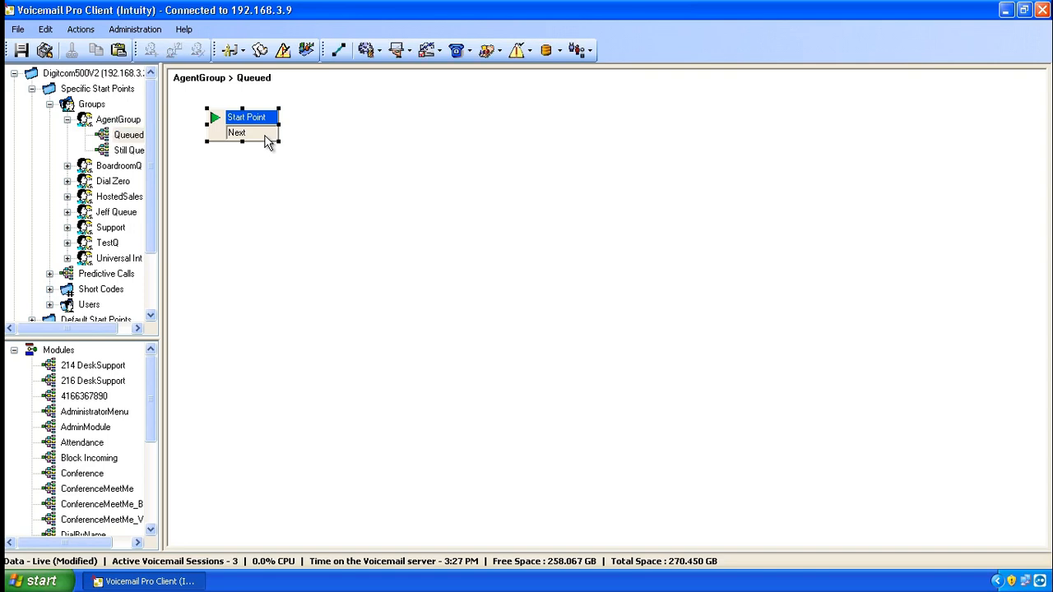
{"action": "mouse_move", "coordinate": [346, 135]}
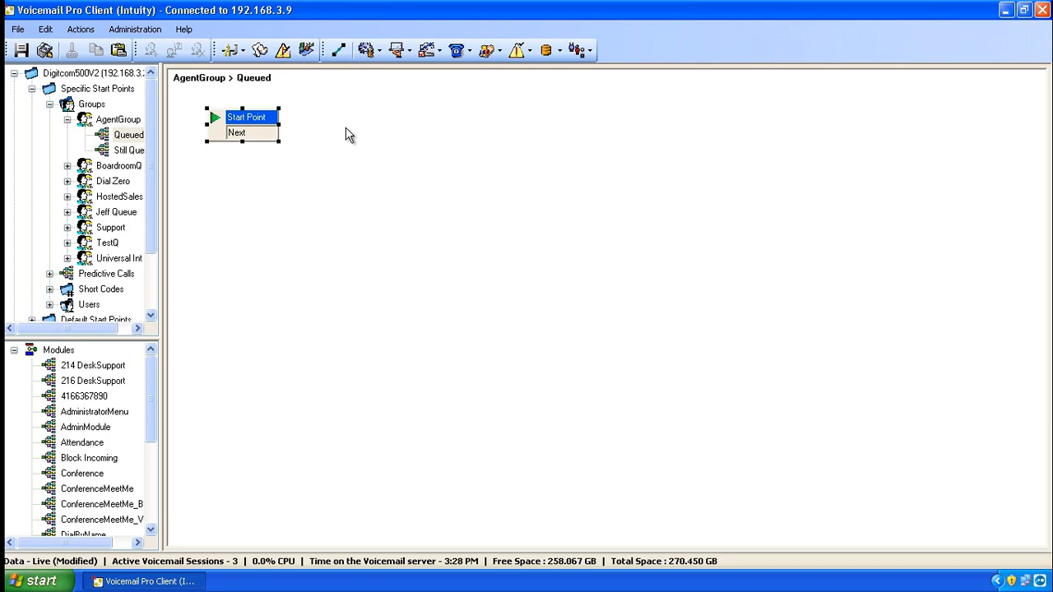
{"action": "mouse_move", "coordinate": [375, 115]}
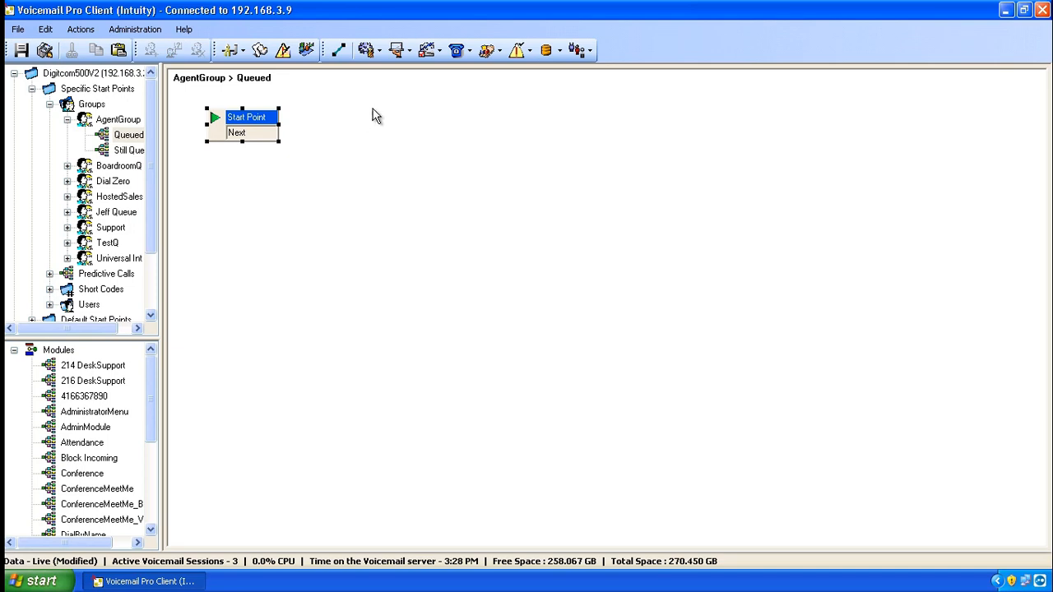
{"action": "left_click", "coordinate": [363, 50]}
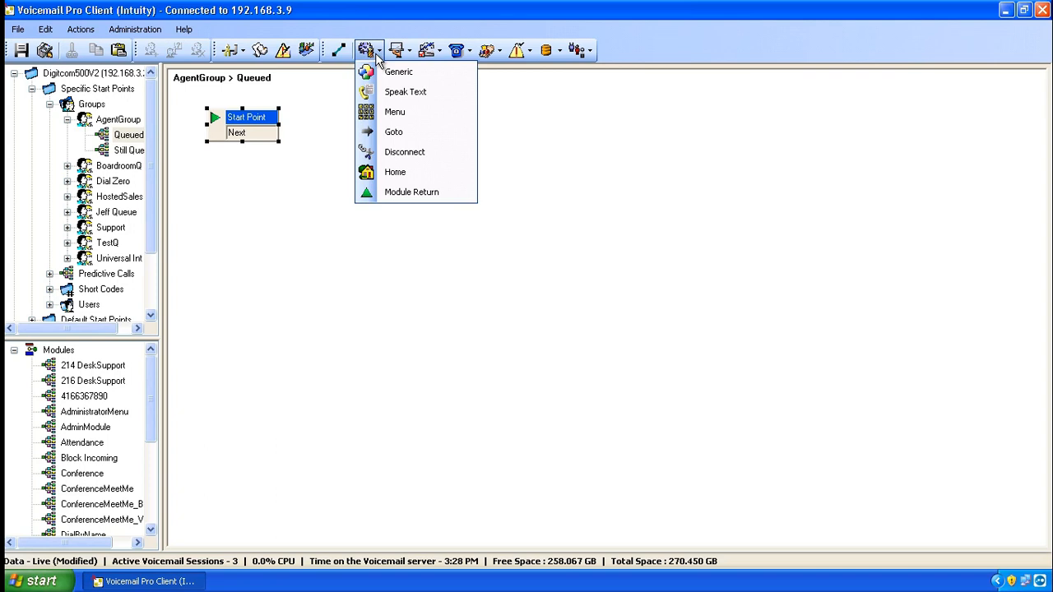
{"action": "left_click", "coordinate": [345, 138]}
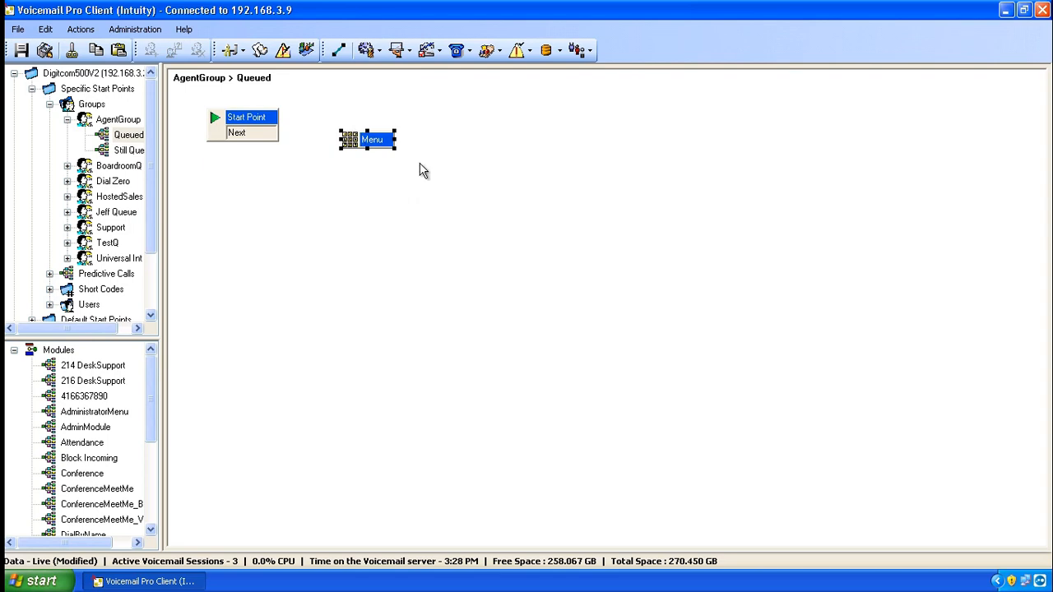
Add entry prompt NewQueuedMessage.wav to the Menu action and start recording on the handset
{"action": "double_click", "coordinate": [371, 139]}
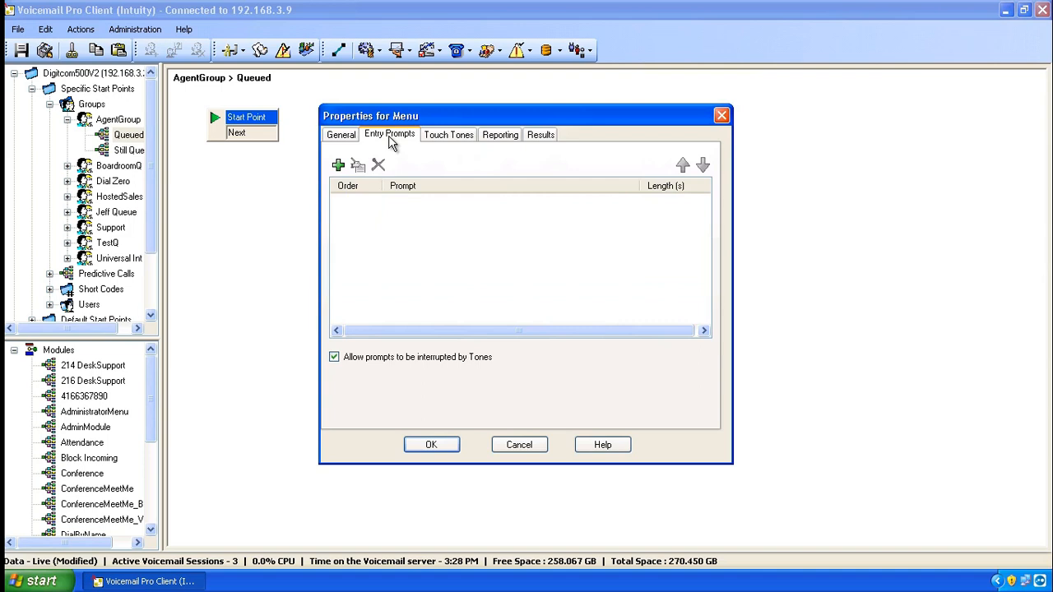
{"action": "left_click", "coordinate": [337, 165]}
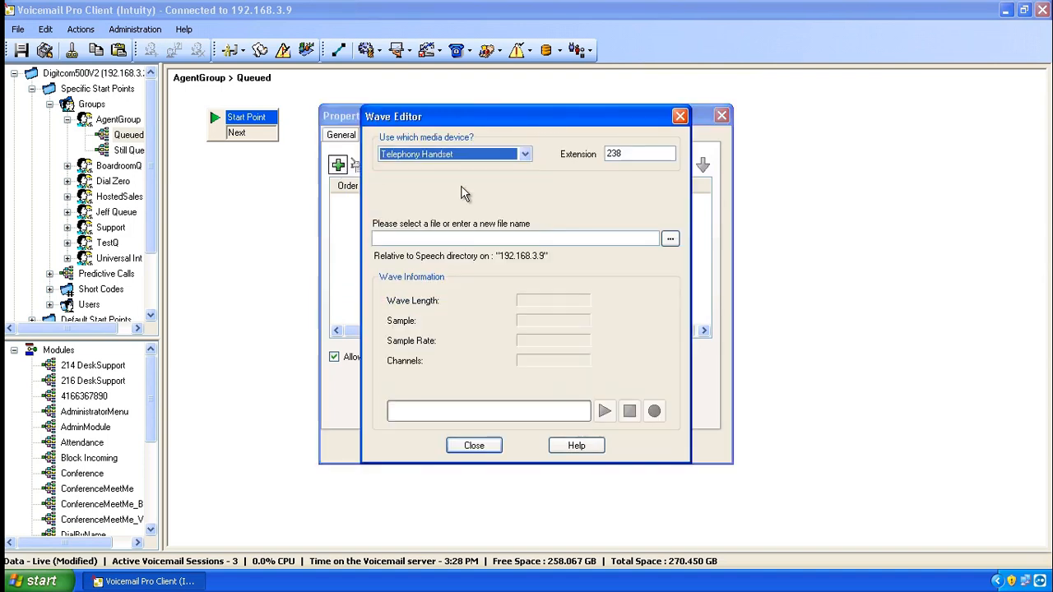
{"action": "left_click", "coordinate": [515, 239]}
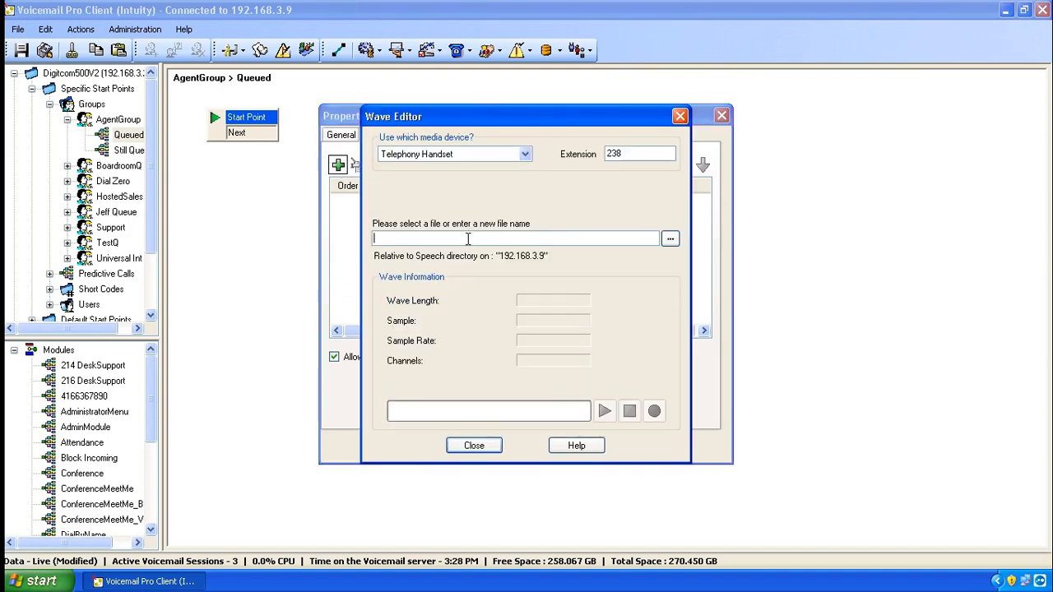
{"action": "type", "text": "N.wav"}
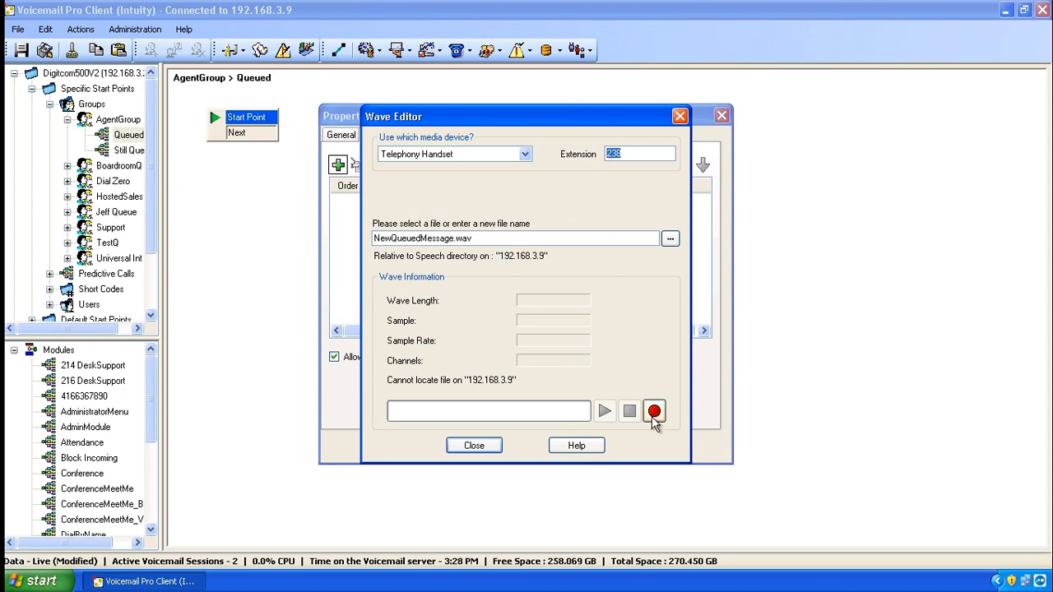
{"action": "left_click", "coordinate": [654, 411]}
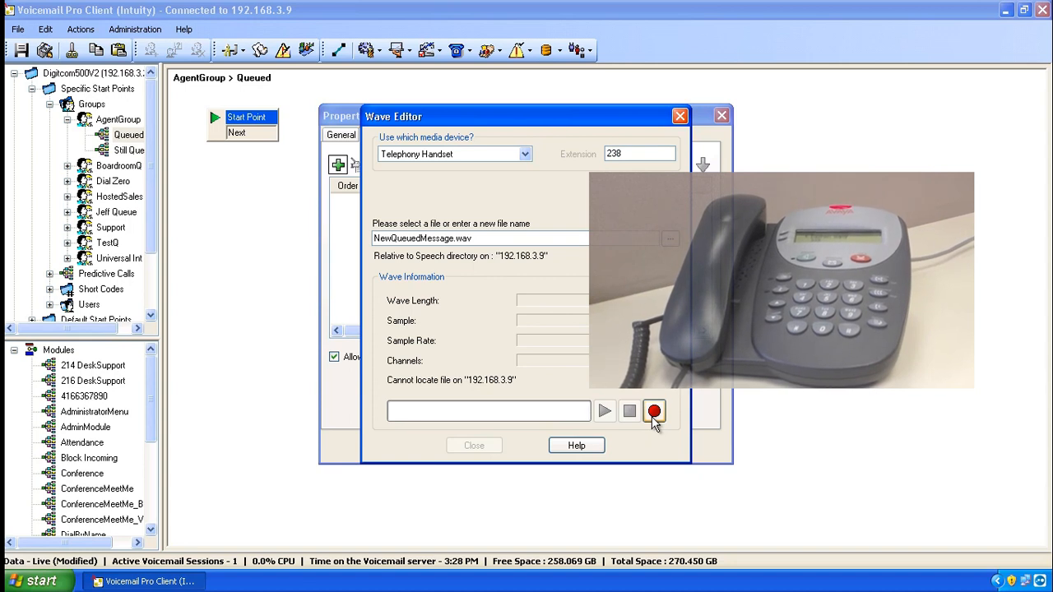
Record the 8.5-second message, stop, and play it back in the Wave Editor
{"action": "left_click", "coordinate": [653, 411]}
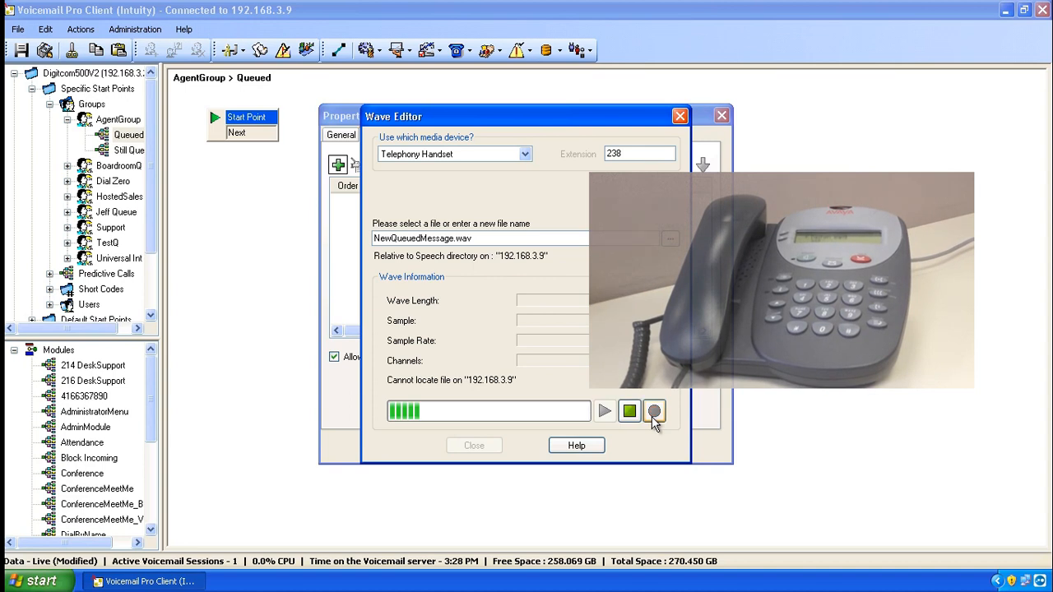
{"action": "left_click", "coordinate": [654, 411]}
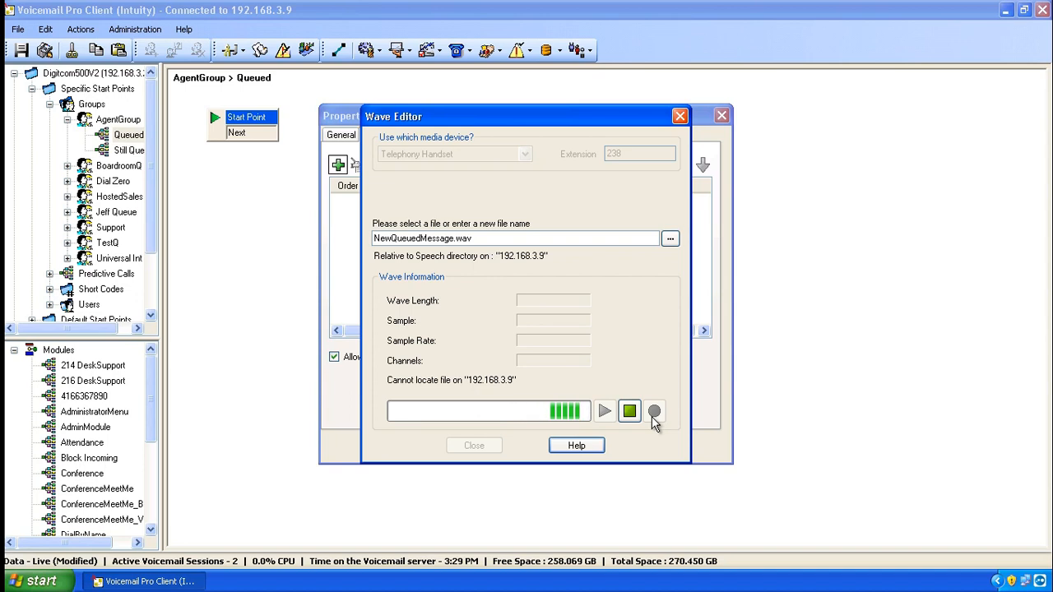
{"action": "left_click", "coordinate": [628, 411]}
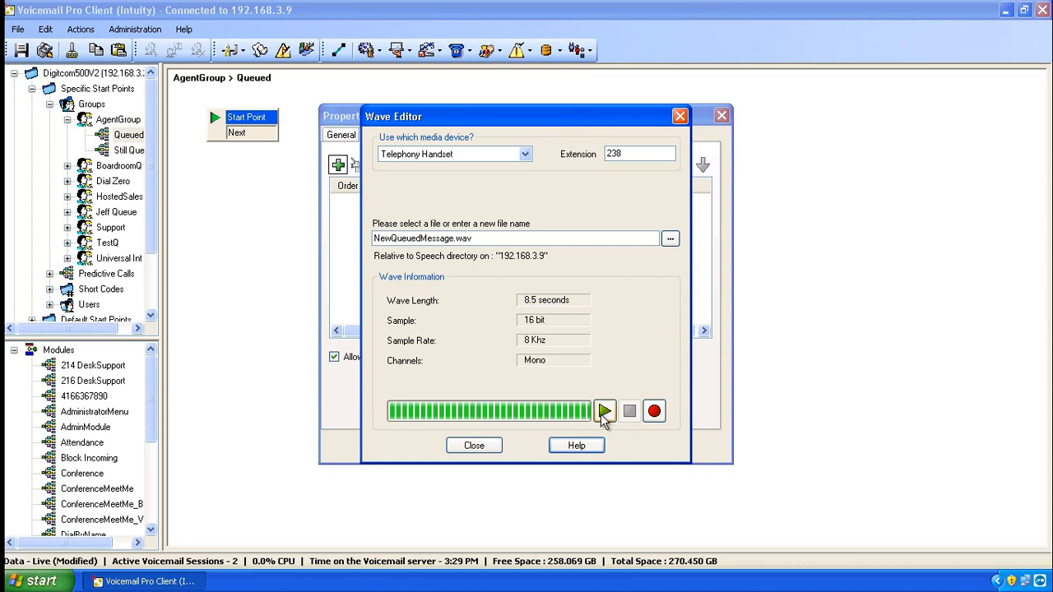
{"action": "left_click", "coordinate": [604, 410]}
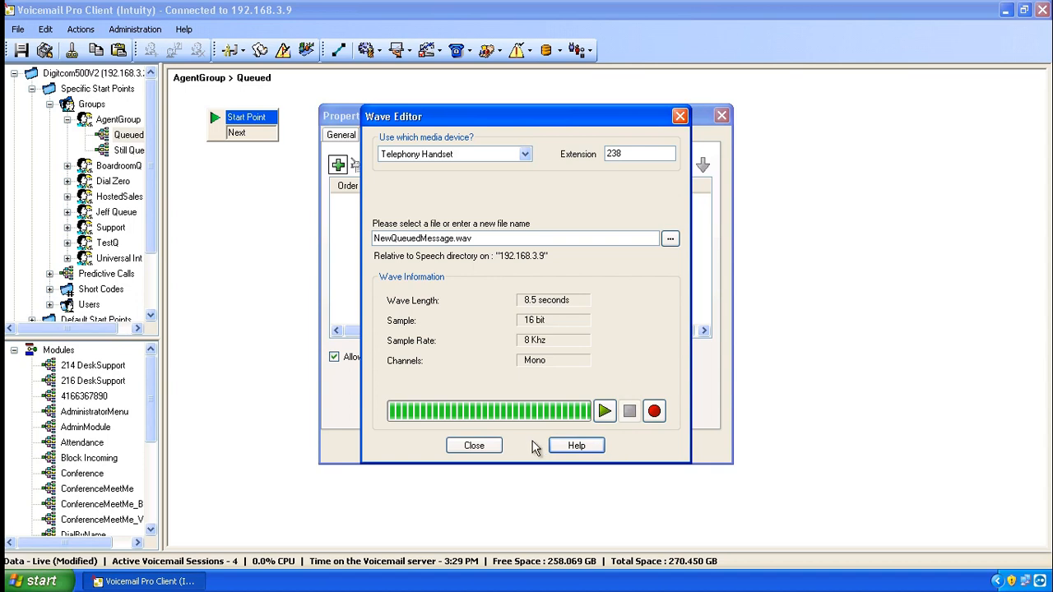
Close the Wave Editor and accept NewQueuedMessage.wav as the Menu's entry prompt
{"action": "left_click", "coordinate": [474, 445]}
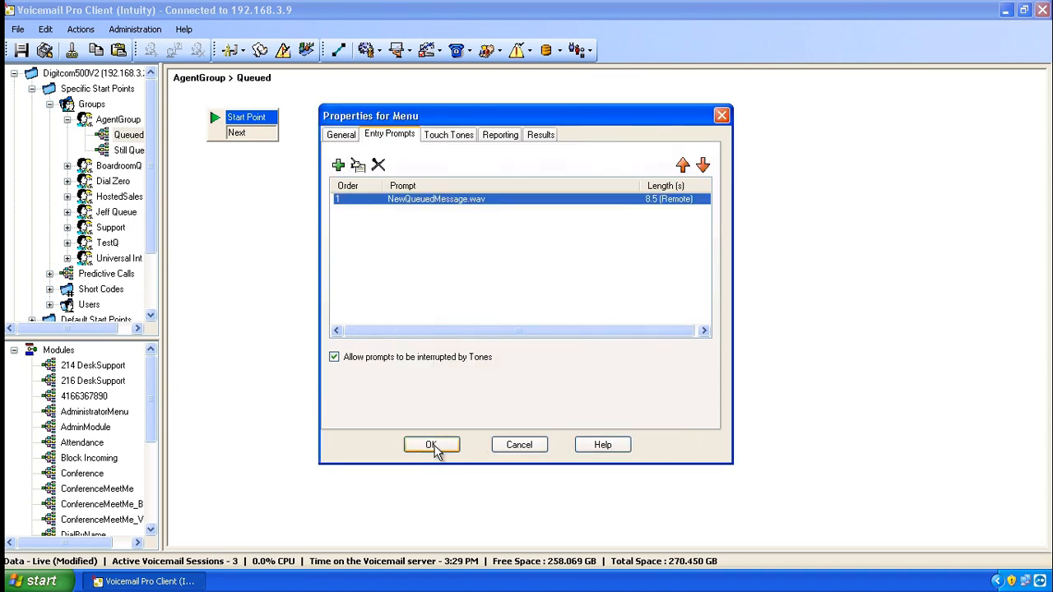
{"action": "left_click", "coordinate": [431, 444]}
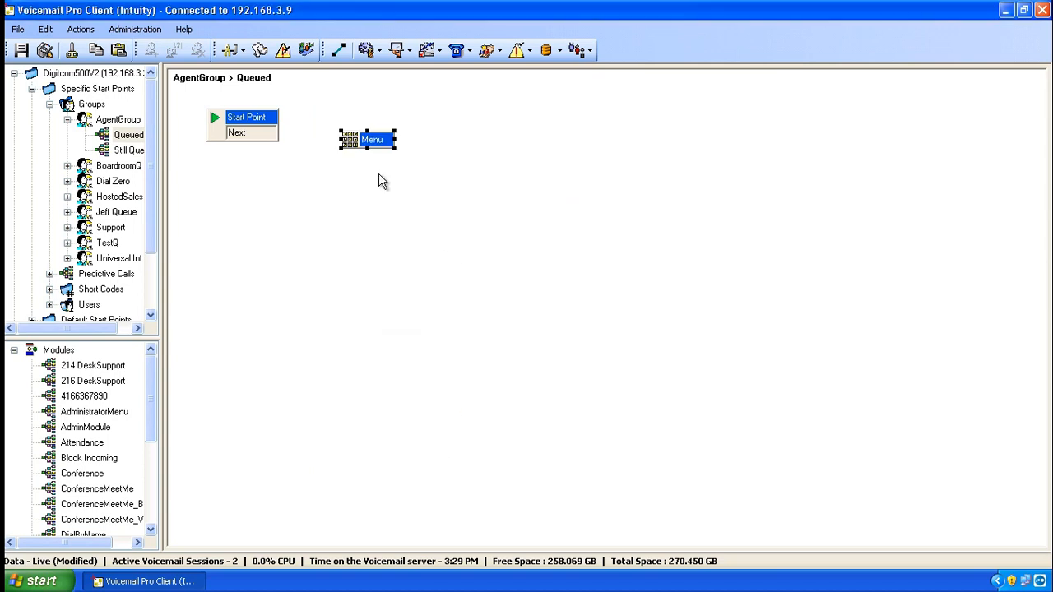
{"action": "mouse_move", "coordinate": [369, 146]}
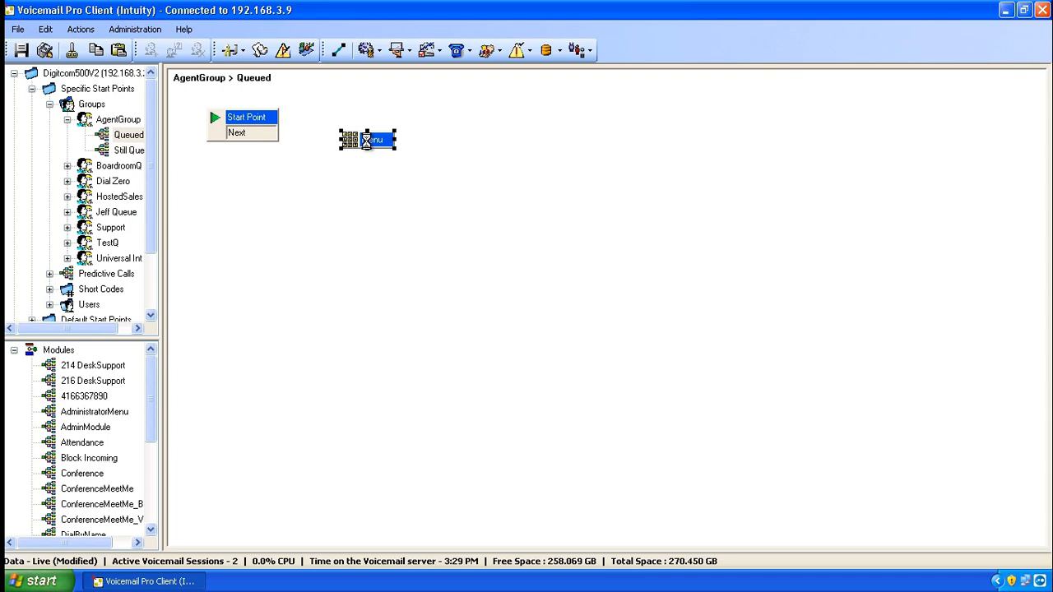
Rename the Menu action's token to 'First Queued Message'
{"action": "double_click", "coordinate": [367, 139]}
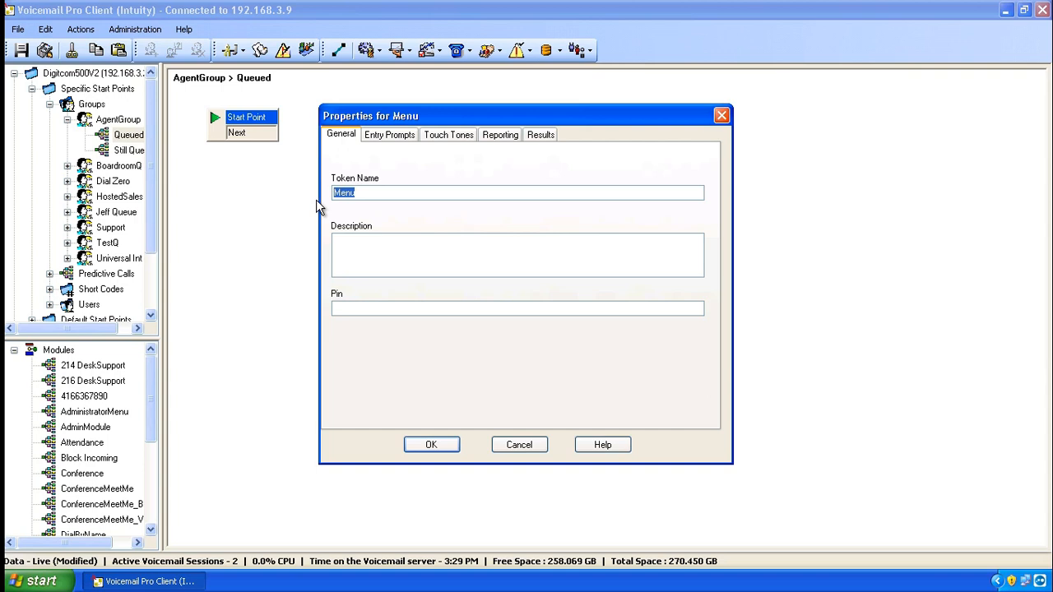
{"action": "type", "text": "First"}
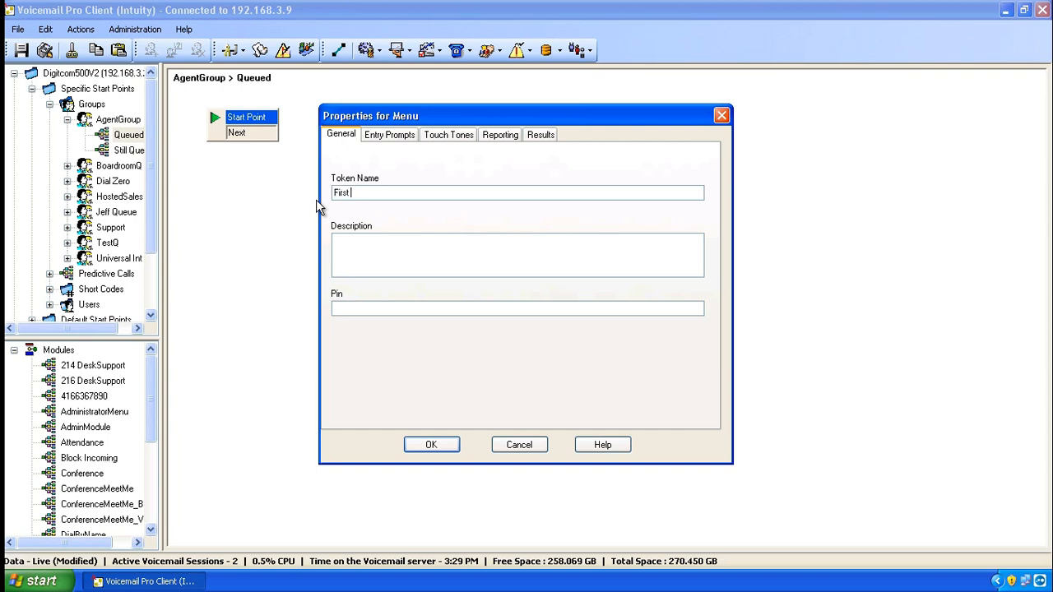
{"action": "type", "text": "Queued Message"}
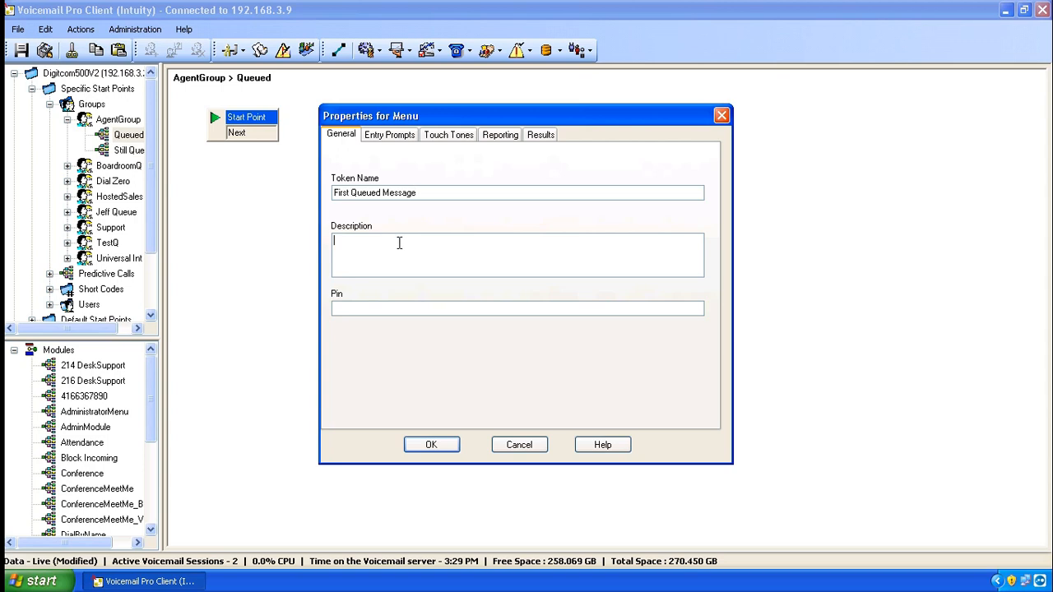
{"action": "mouse_move", "coordinate": [410, 230]}
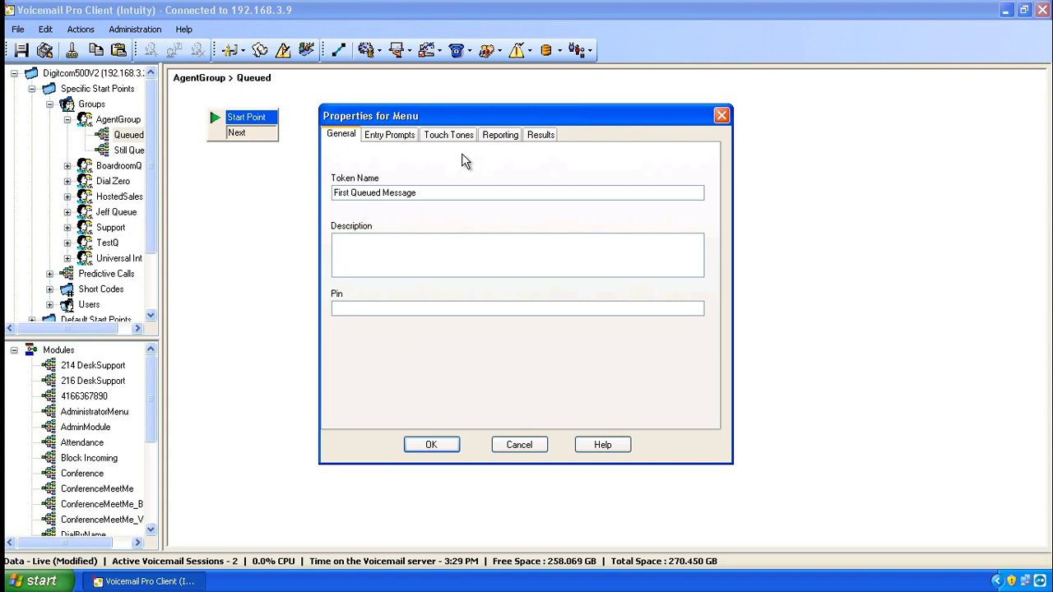
{"action": "mouse_move", "coordinate": [411, 338]}
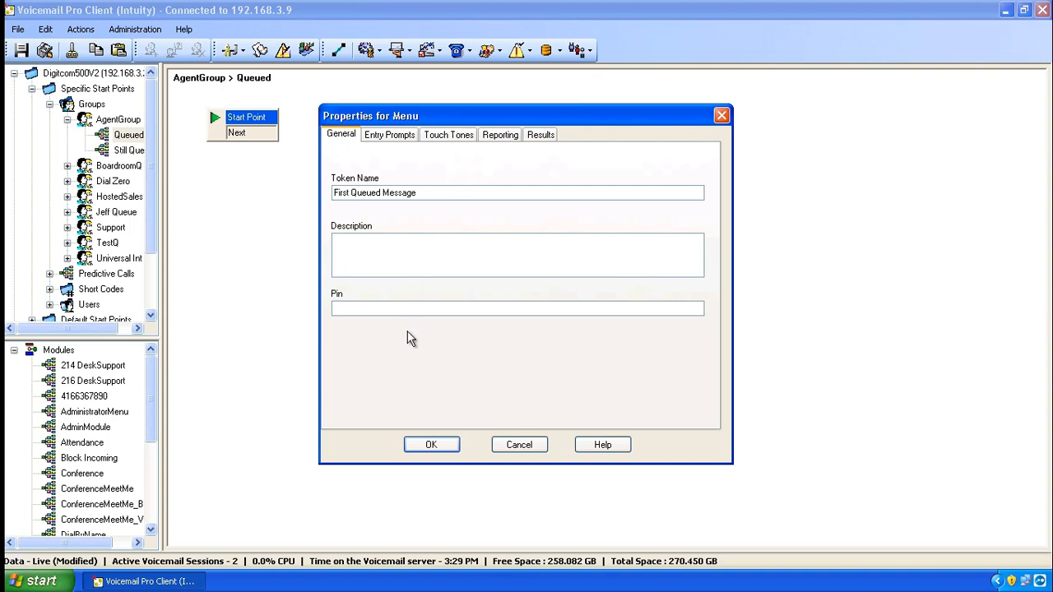
{"action": "left_click", "coordinate": [518, 241]}
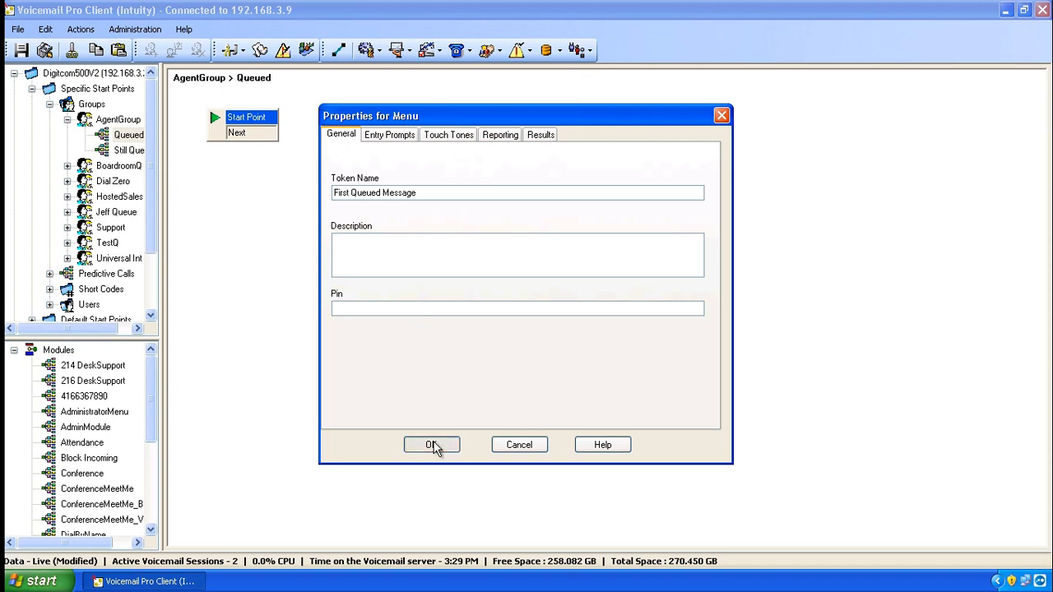
{"action": "left_click", "coordinate": [431, 444]}
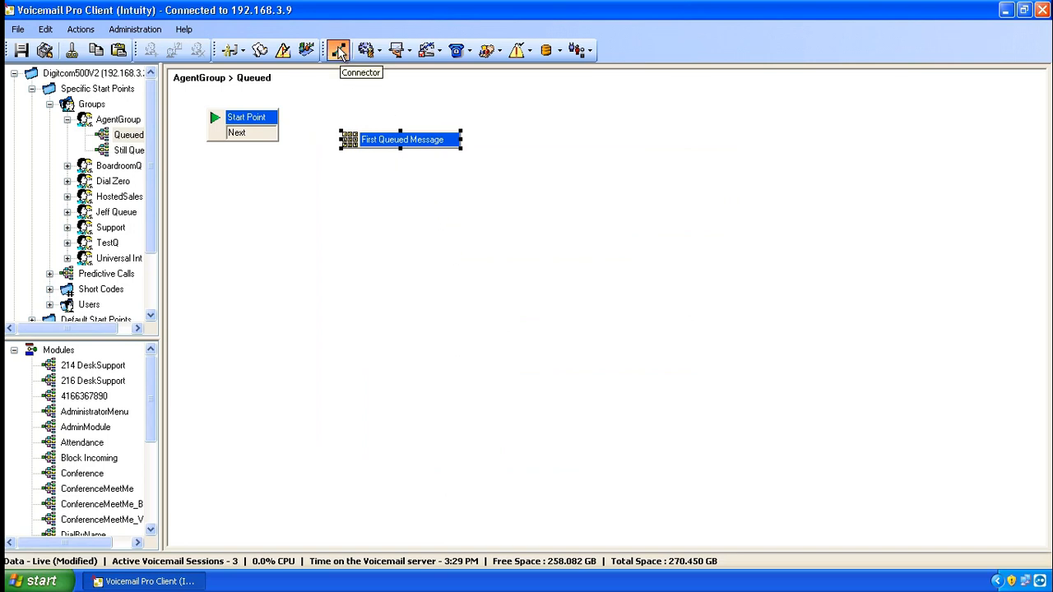
Connect the Start Point's Next result to the First Queued Message action
{"action": "left_click_drag", "start_coordinate": [277, 132], "coordinate": [346, 139]}
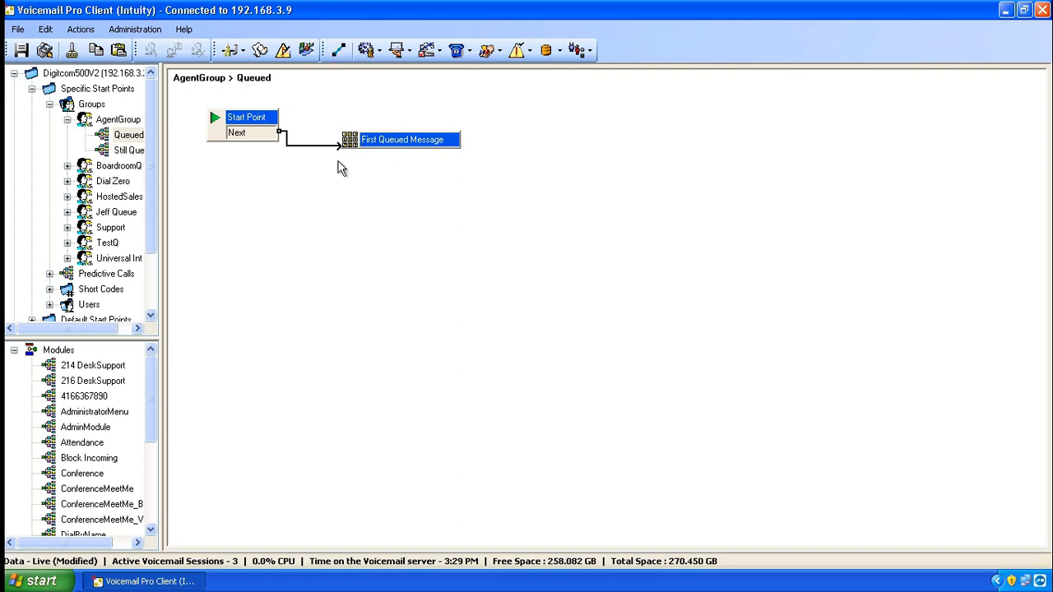
{"action": "mouse_move", "coordinate": [199, 209]}
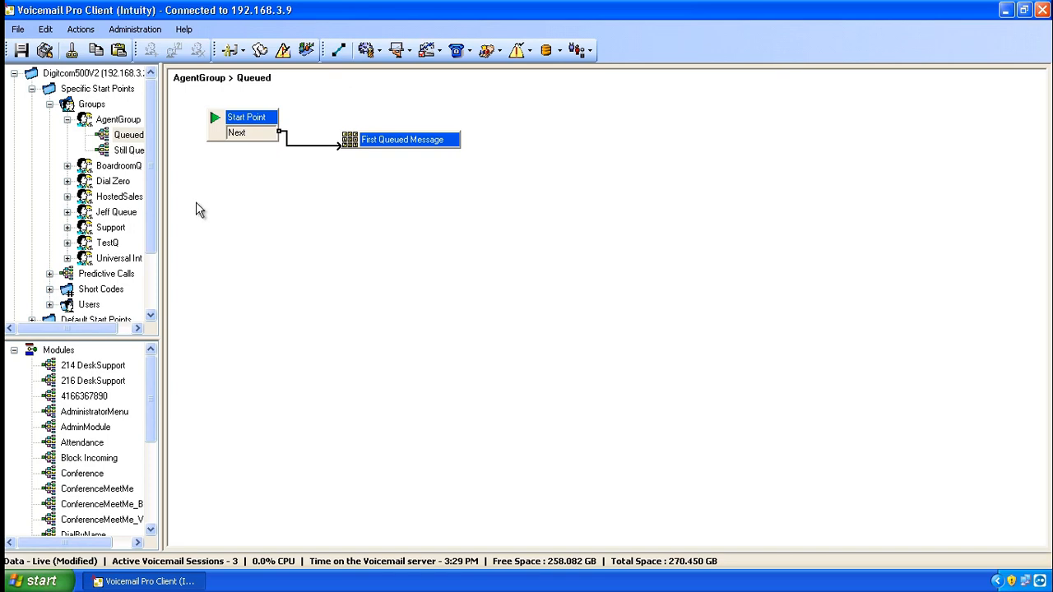
{"action": "left_click", "coordinate": [130, 149]}
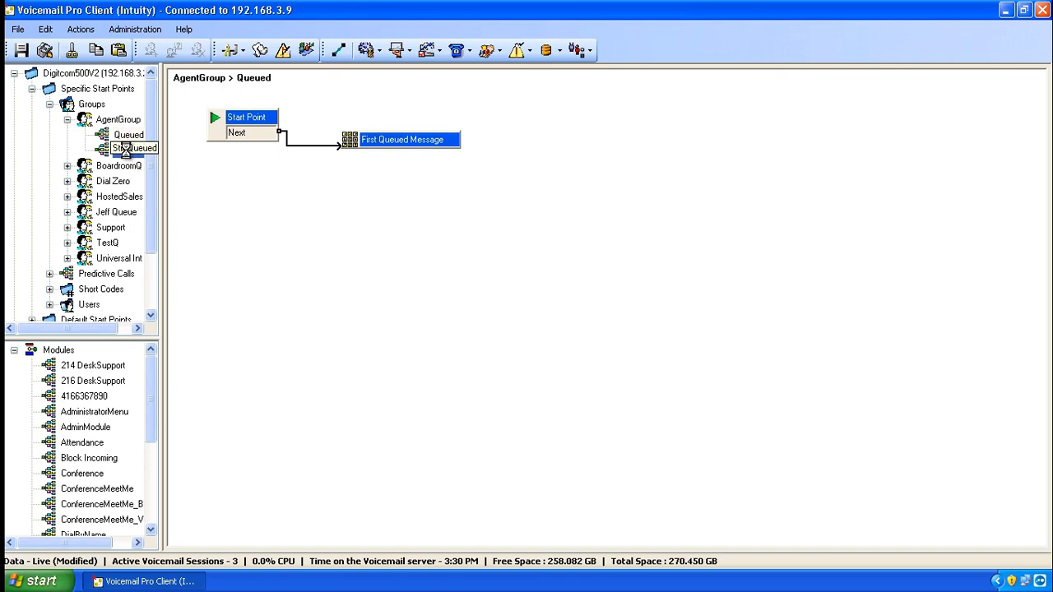
Place a Menu action in Still Queued and link Start Point's Next result to it
{"action": "left_click", "coordinate": [134, 149]}
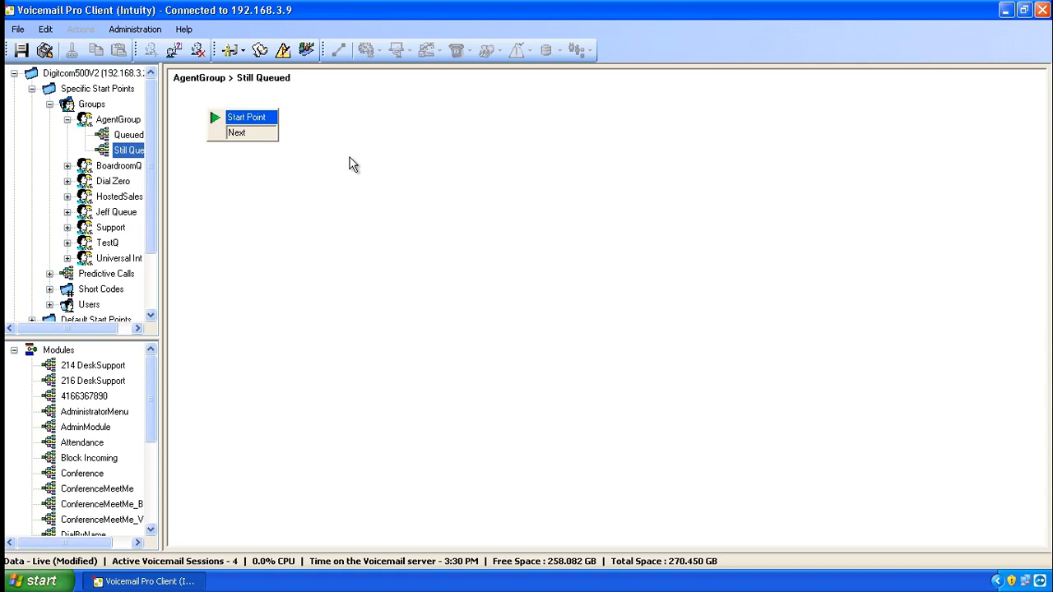
{"action": "mouse_move", "coordinate": [308, 114]}
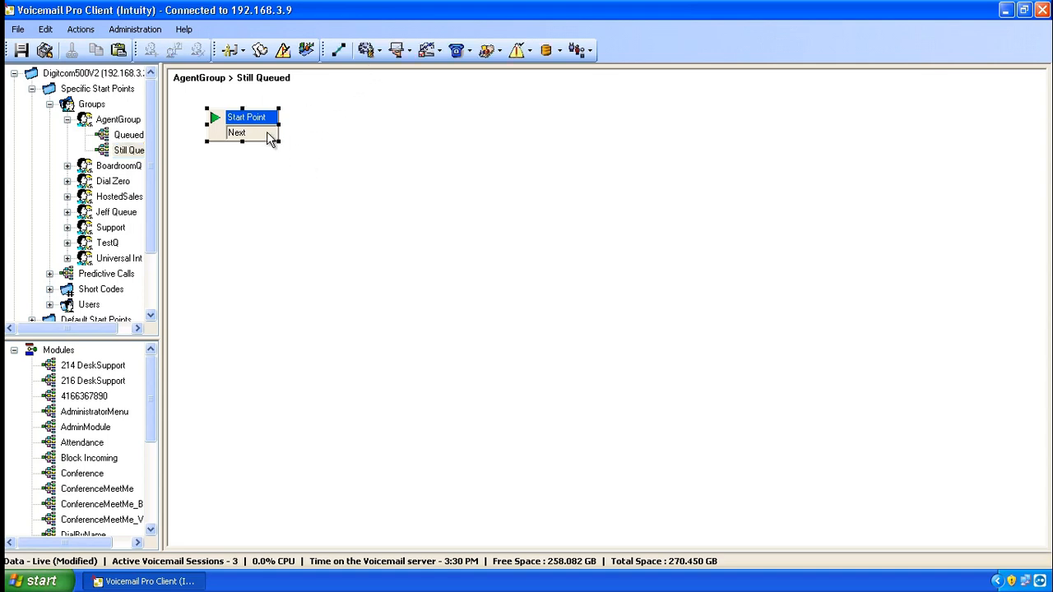
{"action": "left_click", "coordinate": [366, 50]}
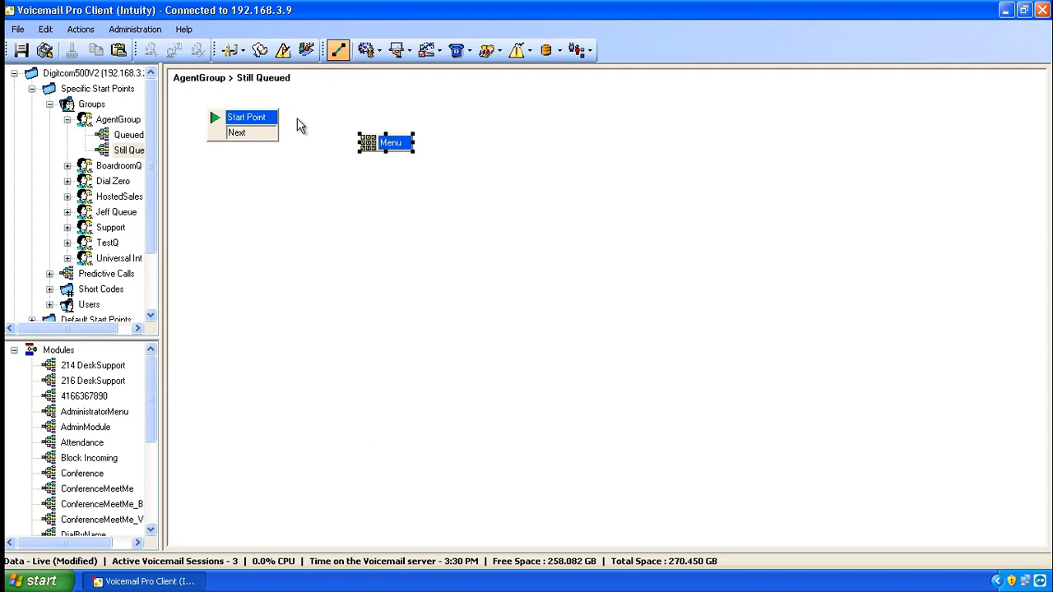
{"action": "left_click_drag", "start_coordinate": [280, 132], "coordinate": [358, 142]}
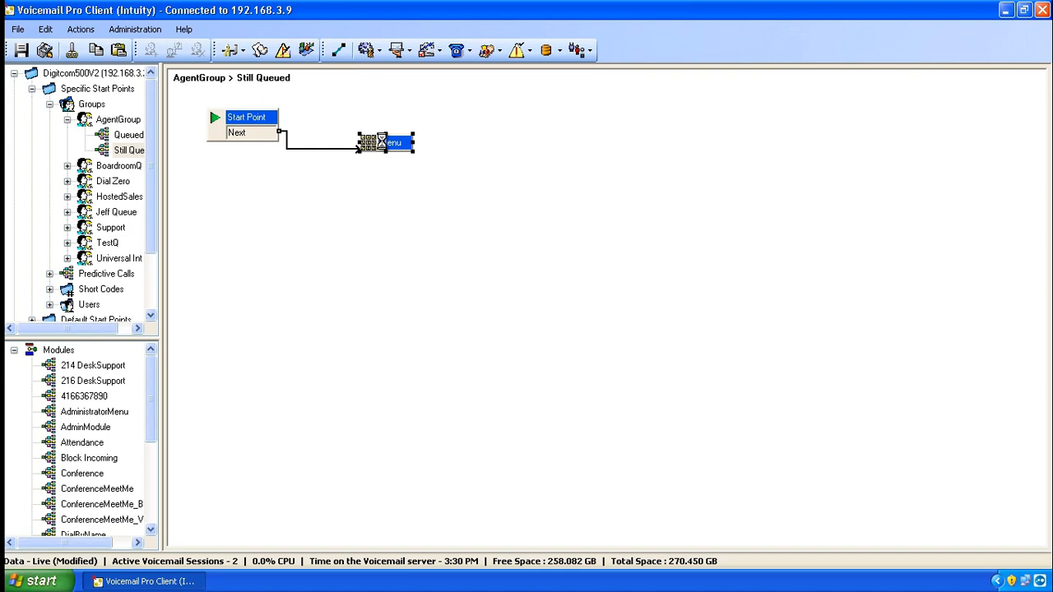
{"action": "double_click", "coordinate": [386, 142]}
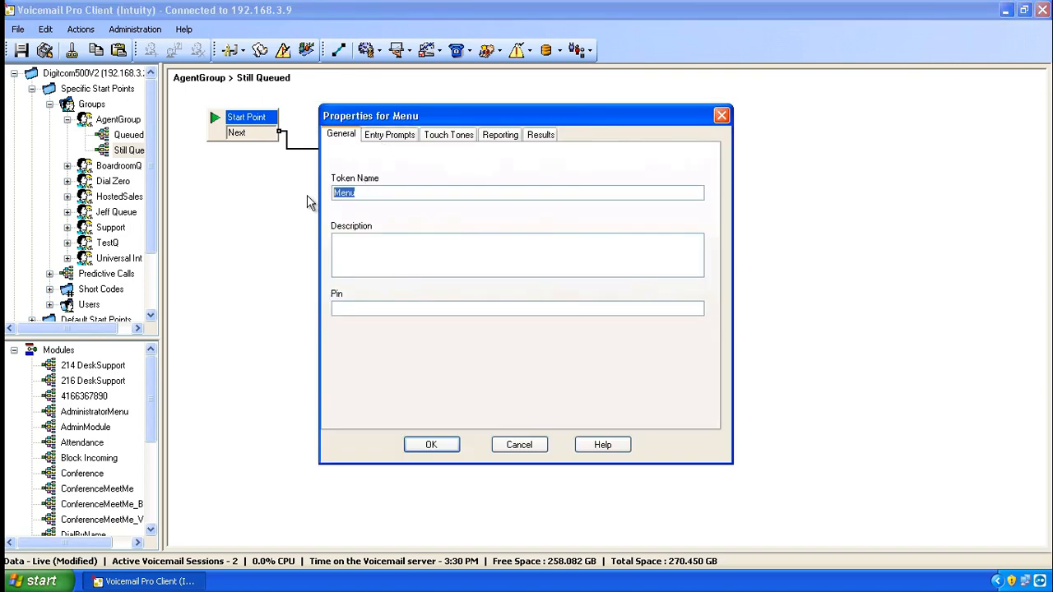
Name the menu 'Still Queued Message' with touch tone 1 enabled and a 5-second timeout
{"action": "type", "text": "Still Queued Message"}
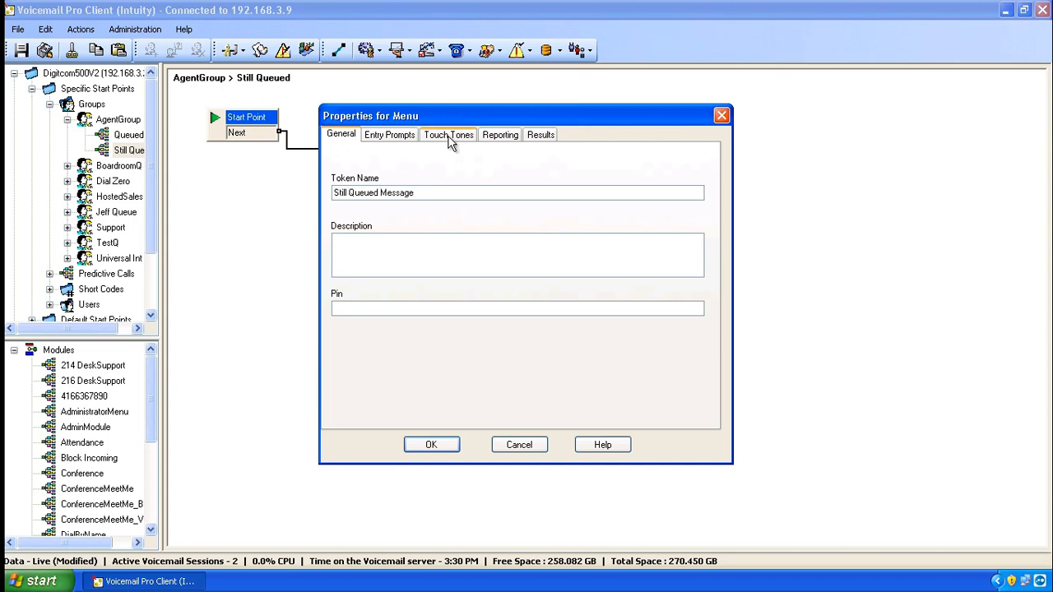
{"action": "left_click", "coordinate": [447, 134]}
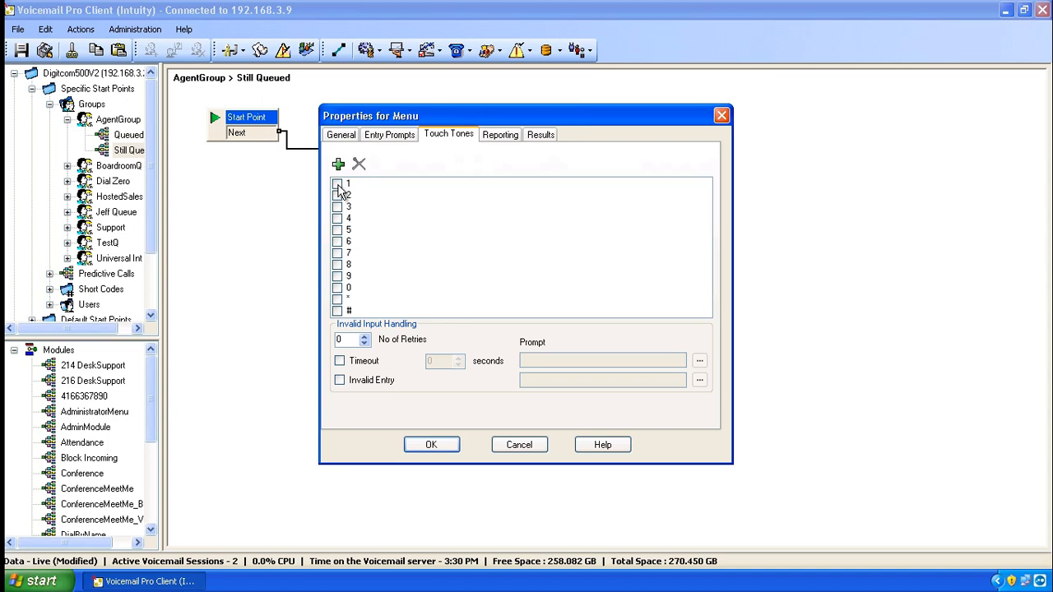
{"action": "left_click", "coordinate": [337, 184]}
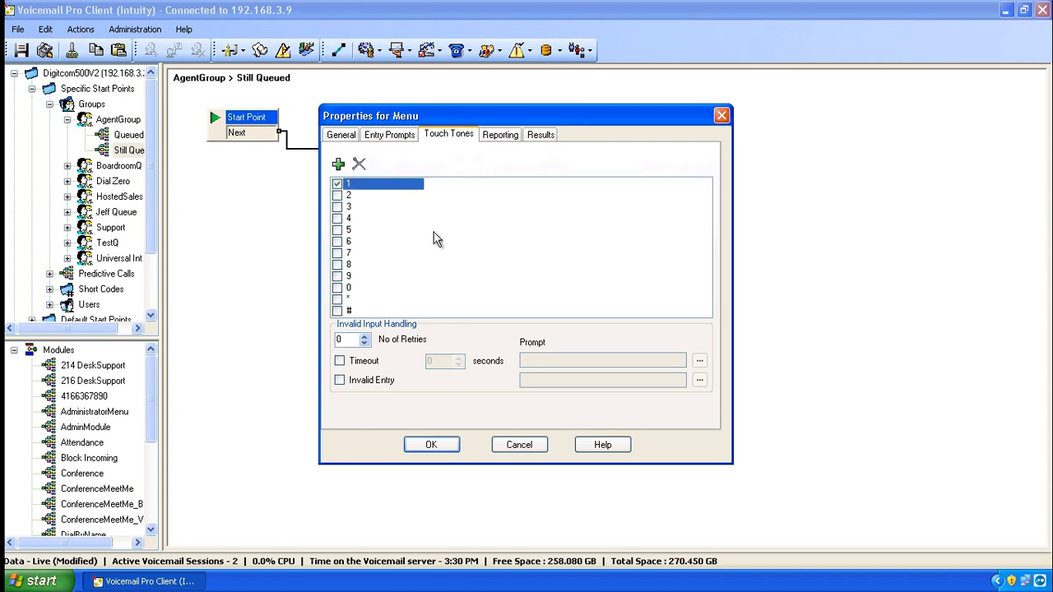
{"action": "mouse_move", "coordinate": [354, 376]}
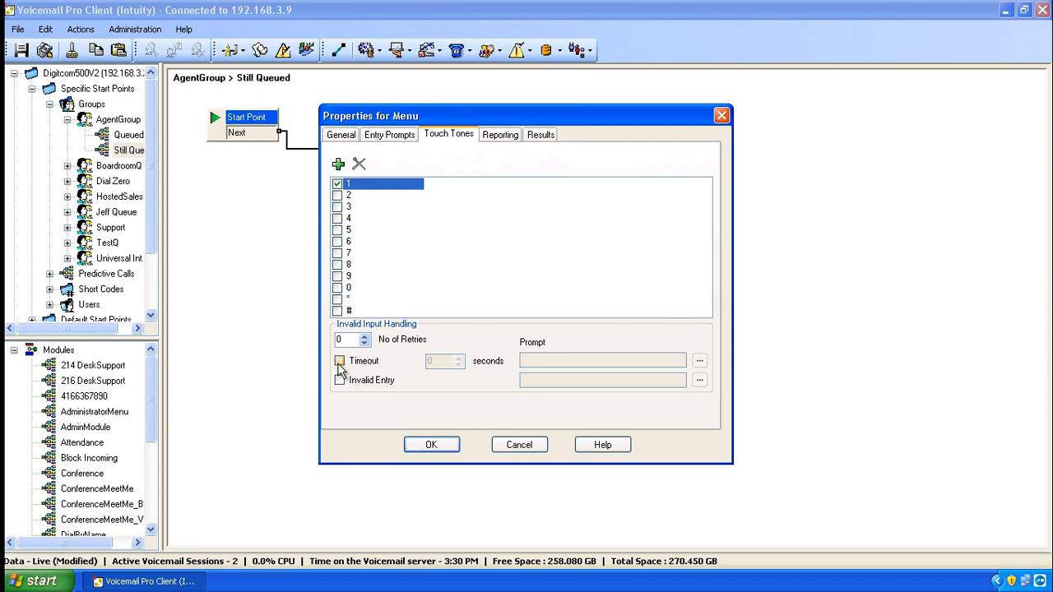
{"action": "left_click", "coordinate": [338, 360]}
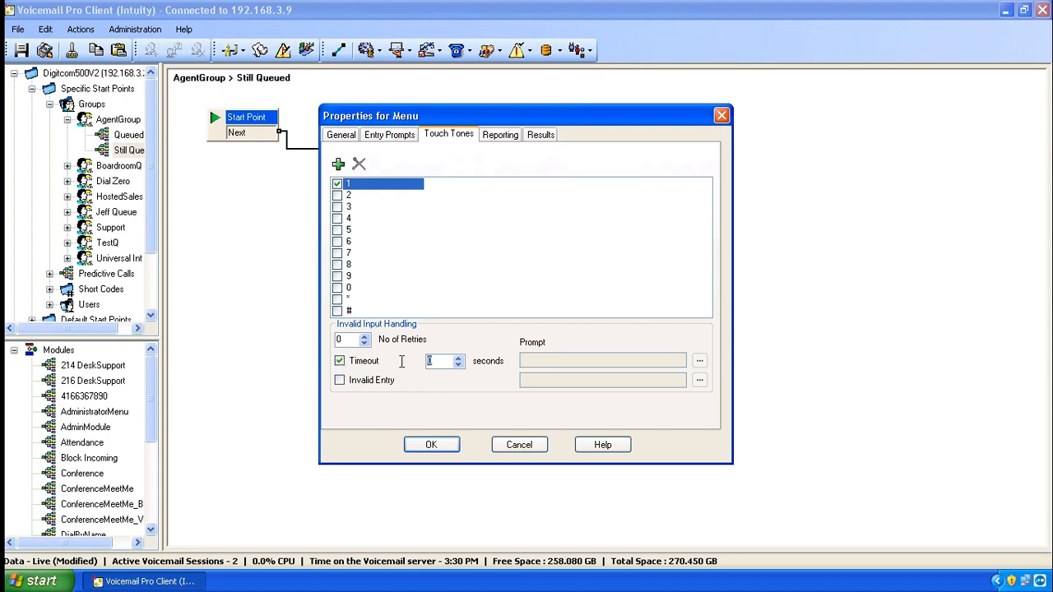
{"action": "type", "text": "5"}
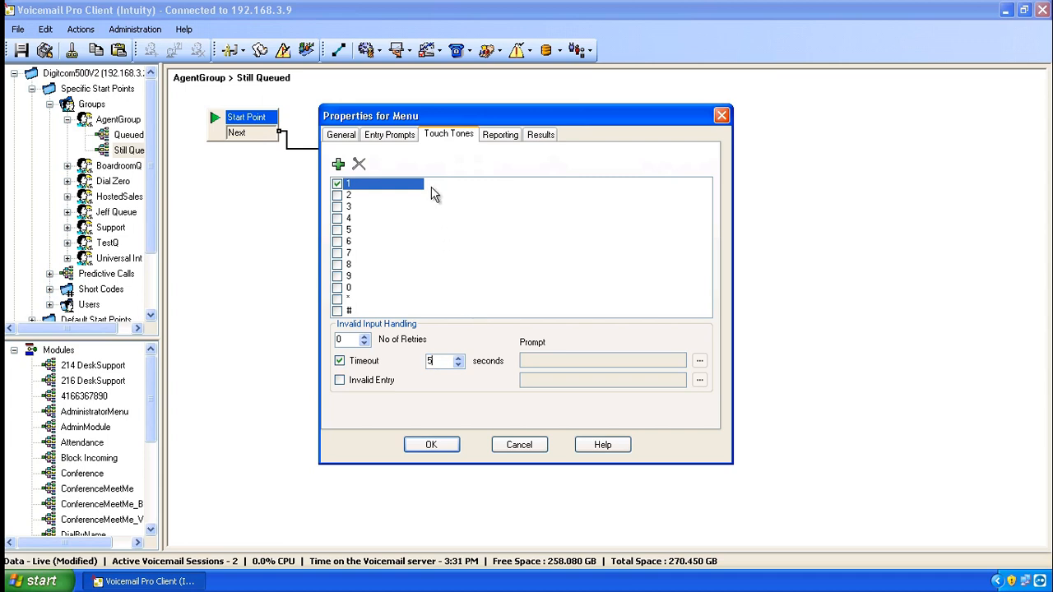
{"action": "left_click", "coordinate": [389, 134]}
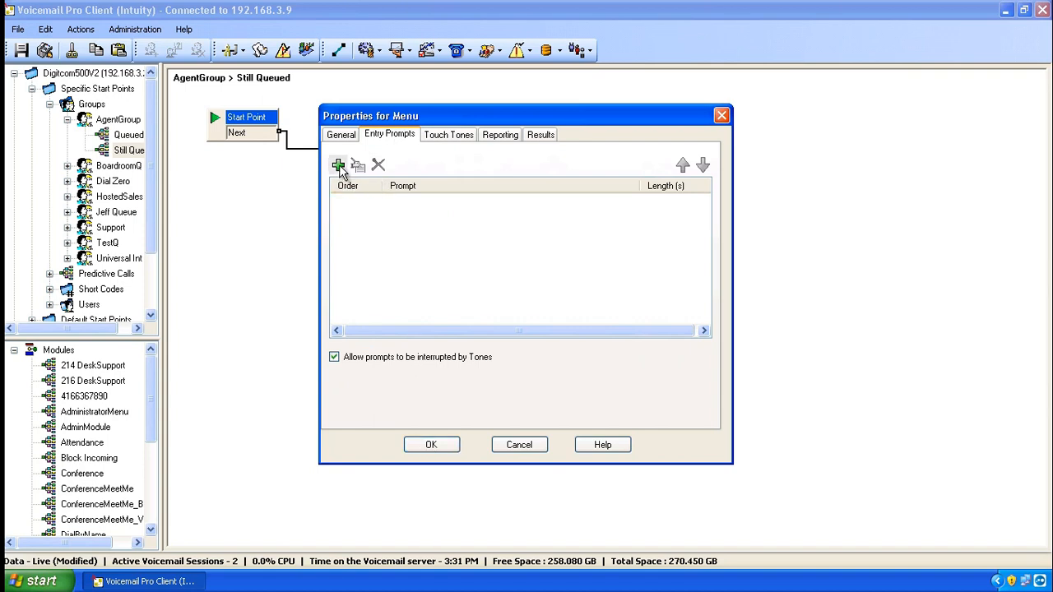
Add entry prompt StillQueuedMessage.wav and start recording it via the handset
{"action": "left_click", "coordinate": [338, 165]}
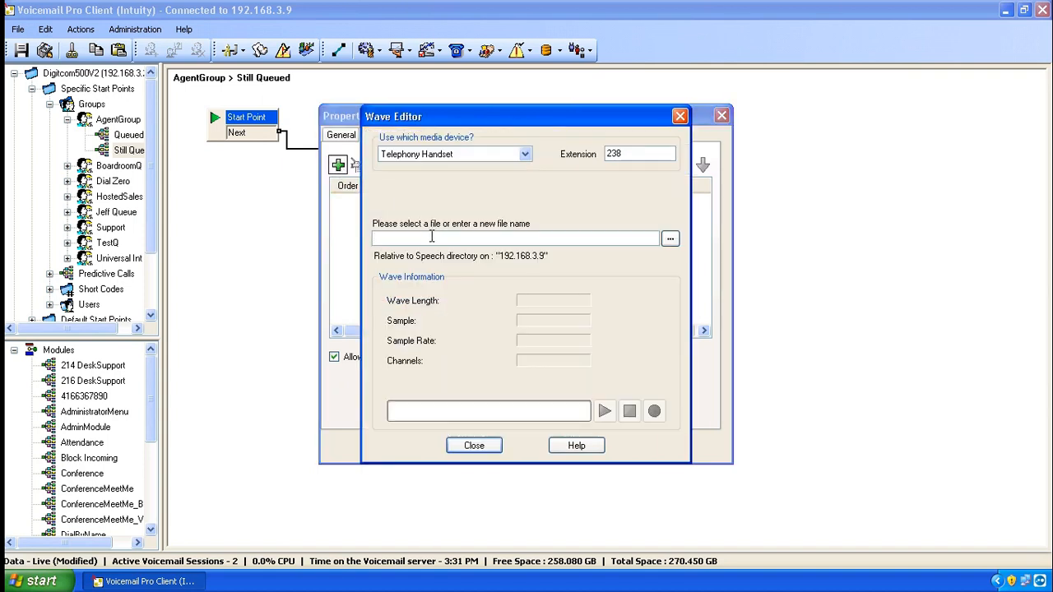
{"action": "type", "text": "Still.wav"}
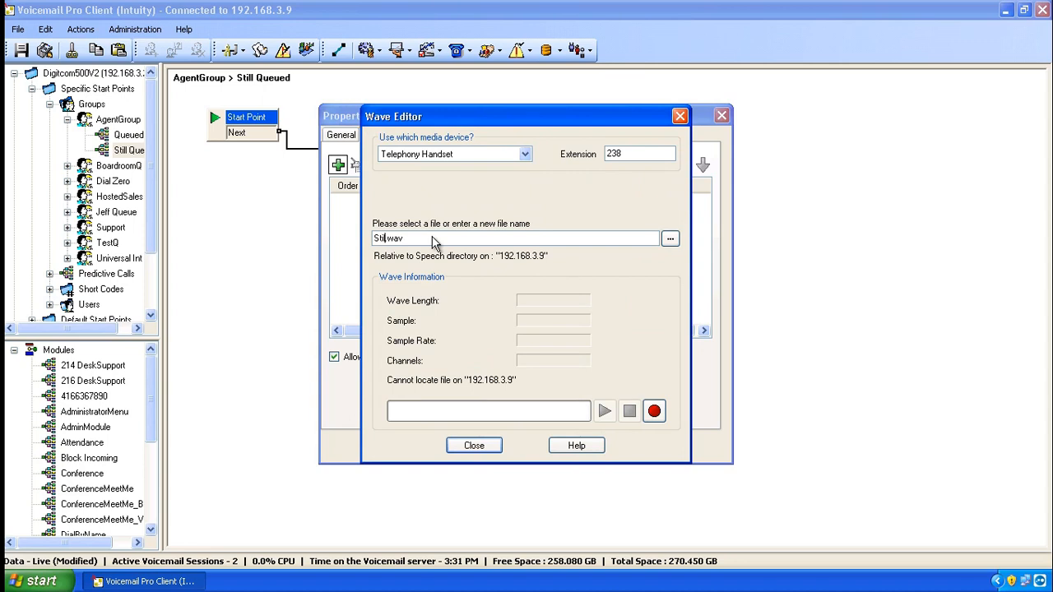
{"action": "type", "text": "StillQueued.wav"}
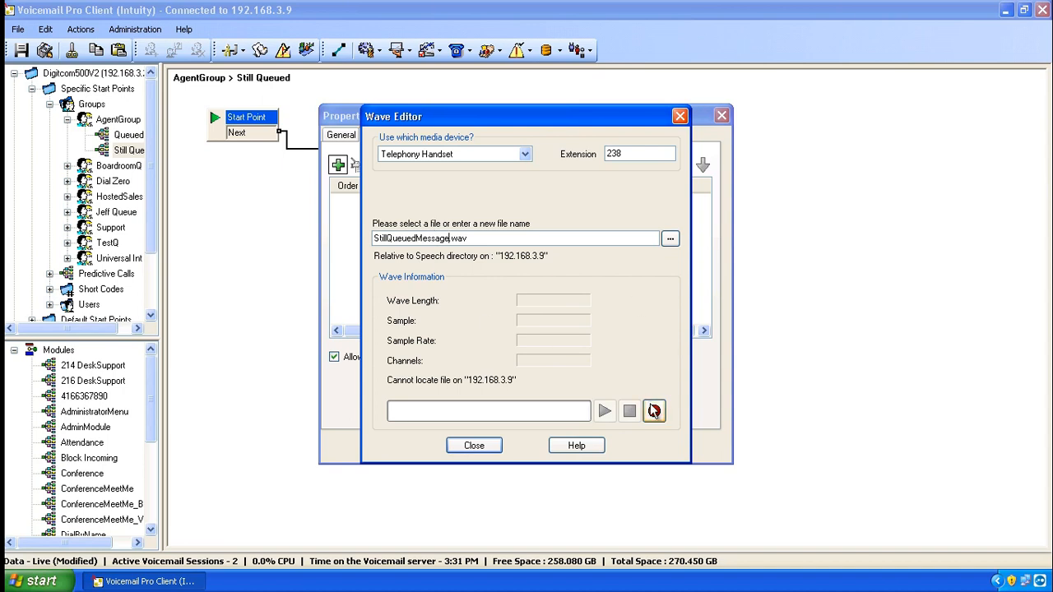
{"action": "left_click", "coordinate": [654, 411]}
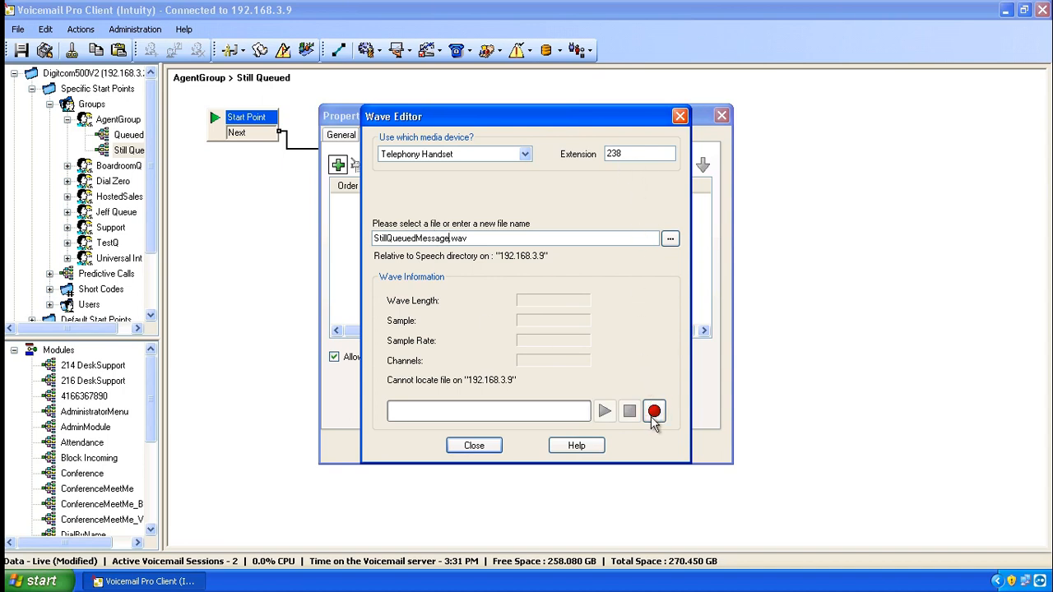
{"action": "left_click", "coordinate": [653, 411]}
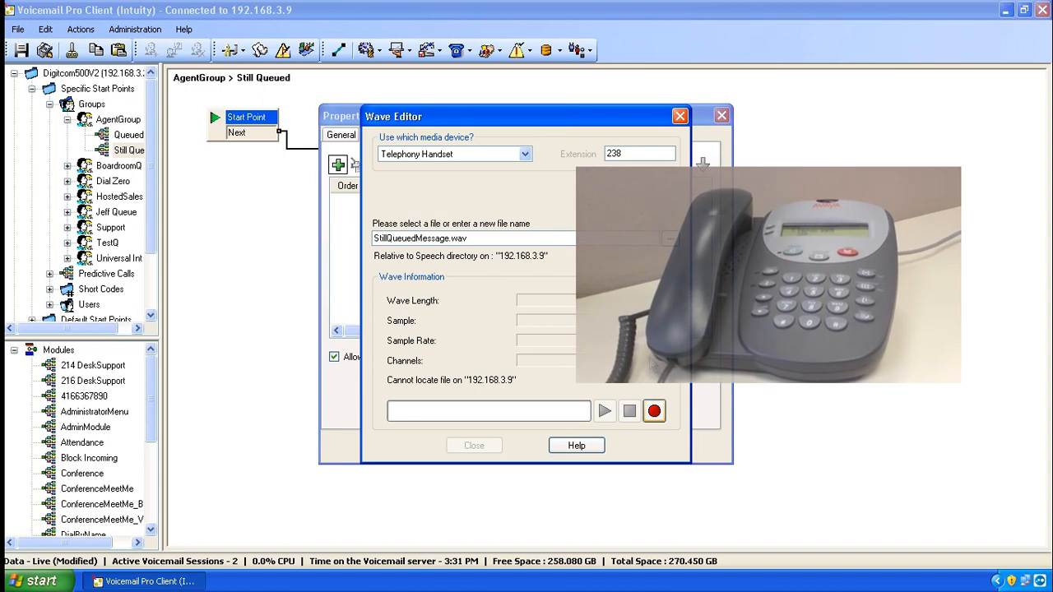
{"action": "left_click", "coordinate": [654, 411]}
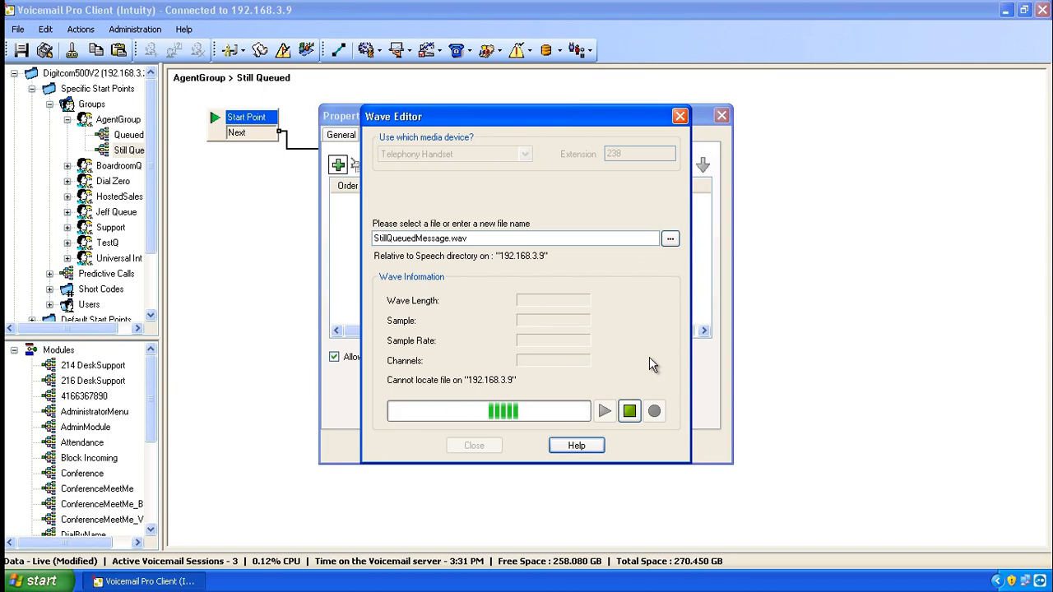
Stop the recording, play the 8.6-second prompt back, and close the Wave Editor
{"action": "left_click", "coordinate": [628, 412]}
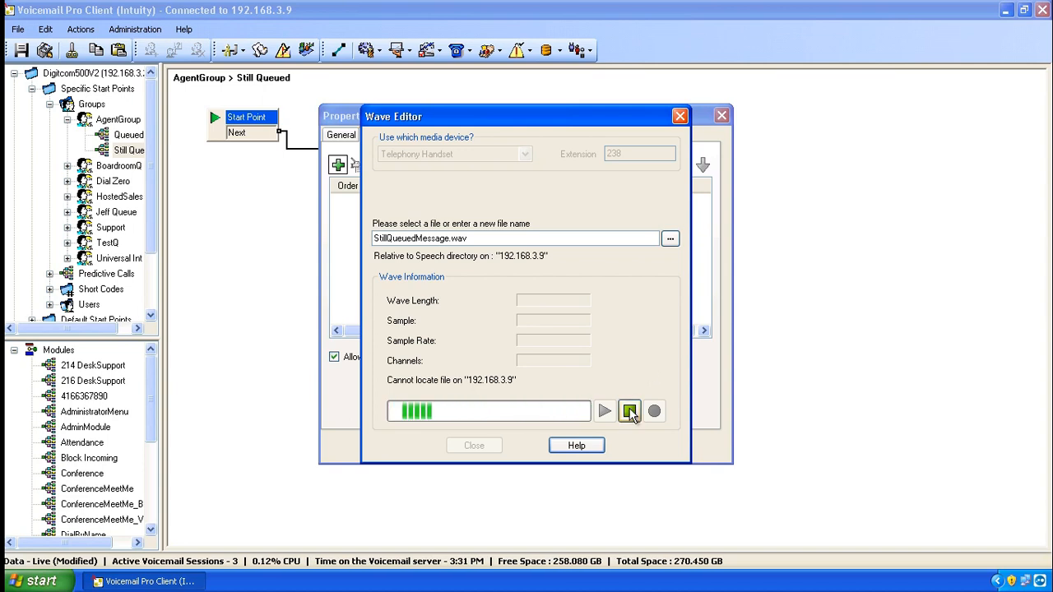
{"action": "left_click", "coordinate": [629, 411]}
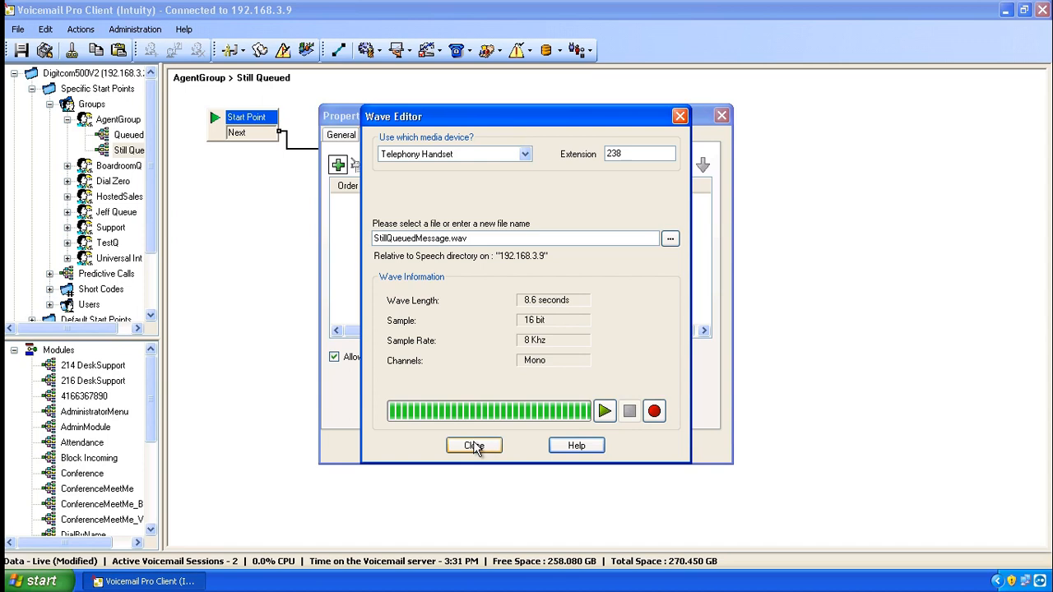
{"action": "mouse_move", "coordinate": [523, 439]}
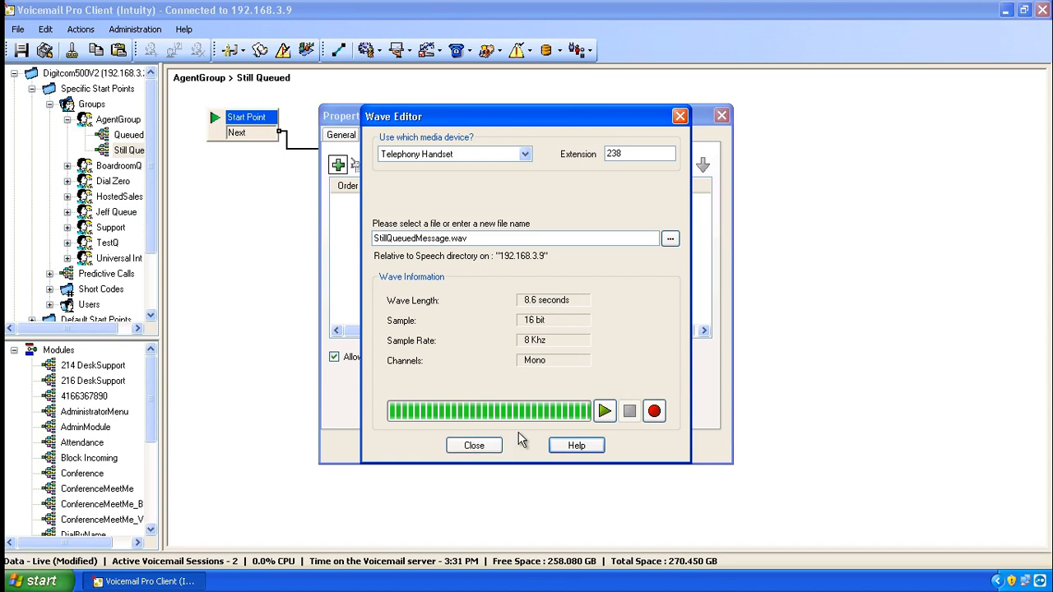
{"action": "left_click", "coordinate": [605, 410]}
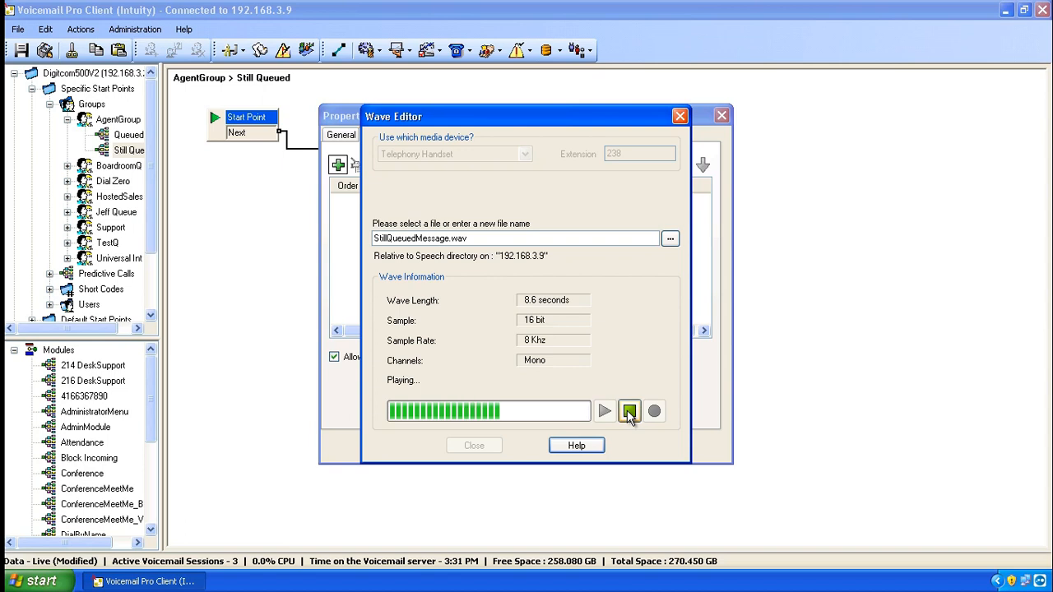
{"action": "left_click", "coordinate": [628, 412]}
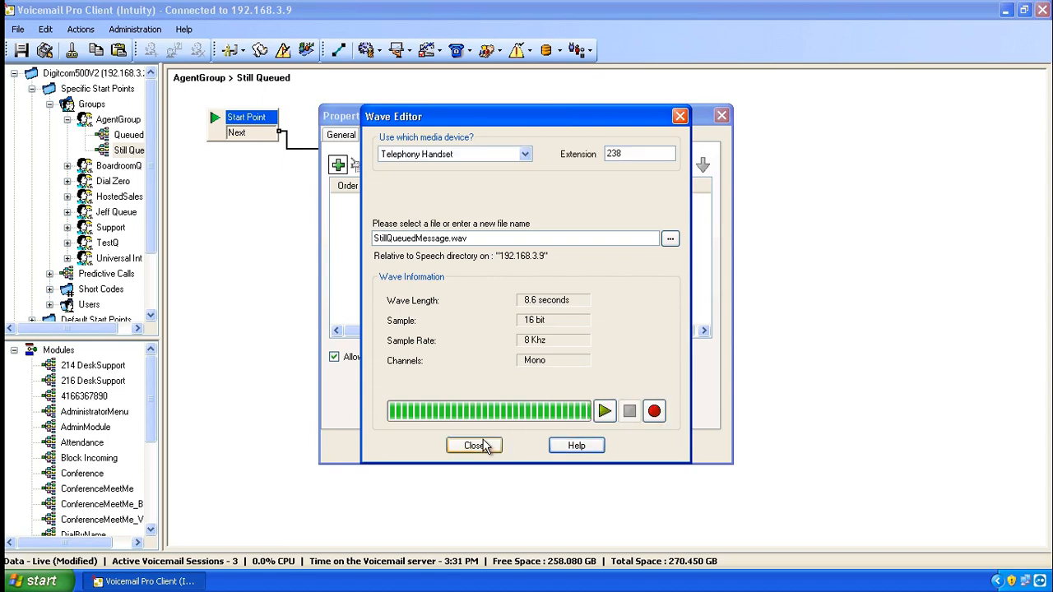
{"action": "left_click", "coordinate": [473, 445]}
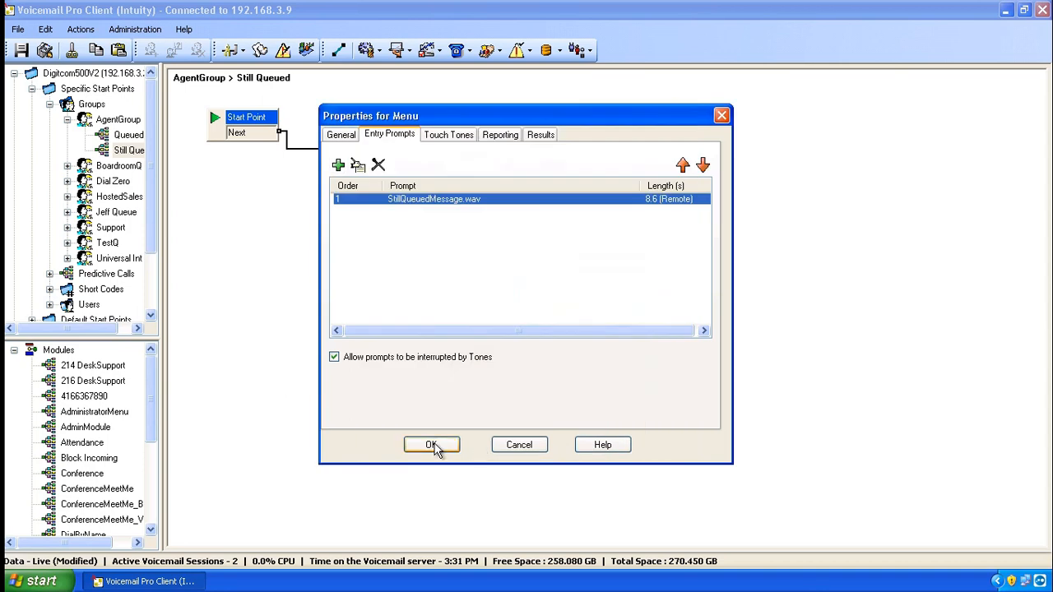
Confirm the menu properties so the action shows Timeout and 1 results
{"action": "left_click", "coordinate": [430, 444]}
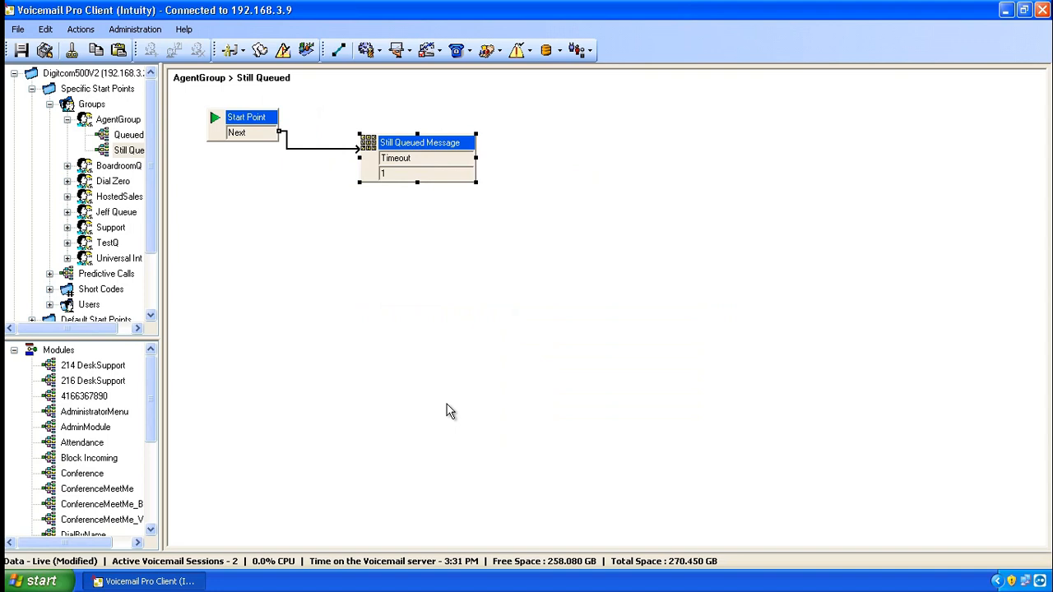
{"action": "mouse_move", "coordinate": [134, 155]}
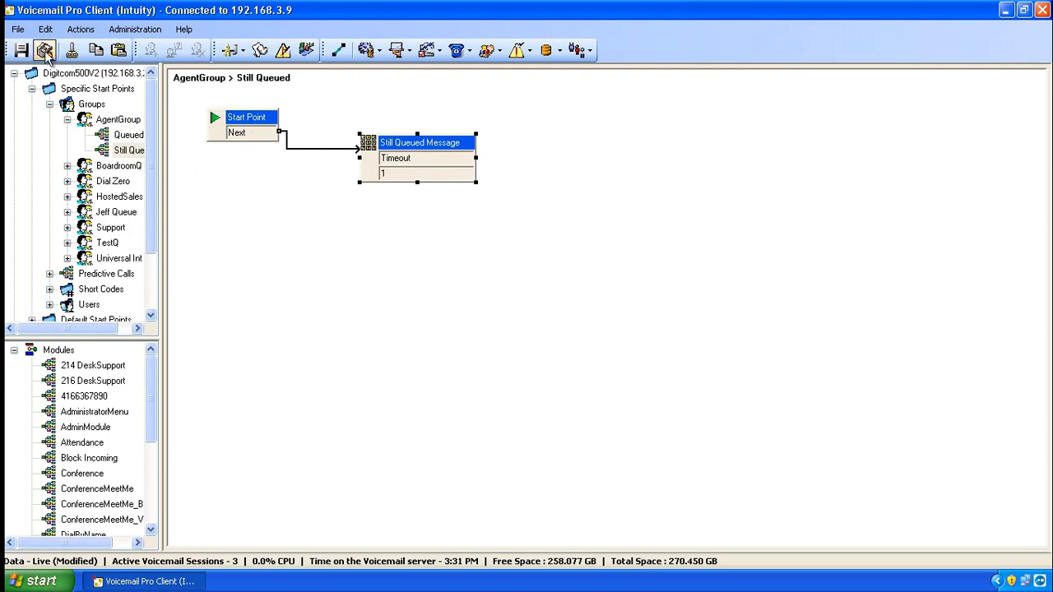
Save the call flows and confirm making them live on the voicemail server
{"action": "left_click", "coordinate": [45, 50]}
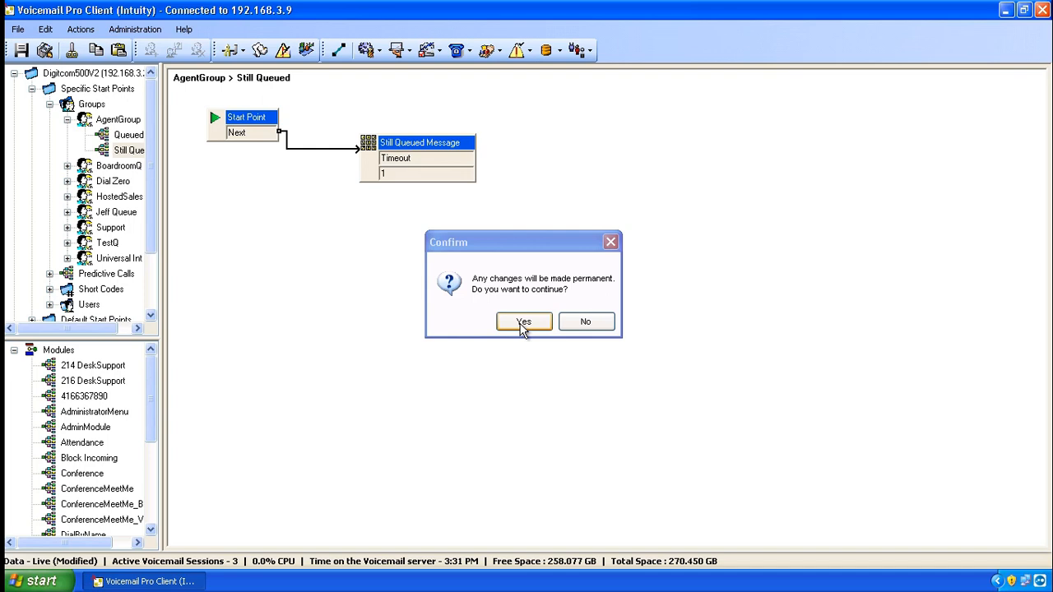
{"action": "left_click", "coordinate": [524, 322]}
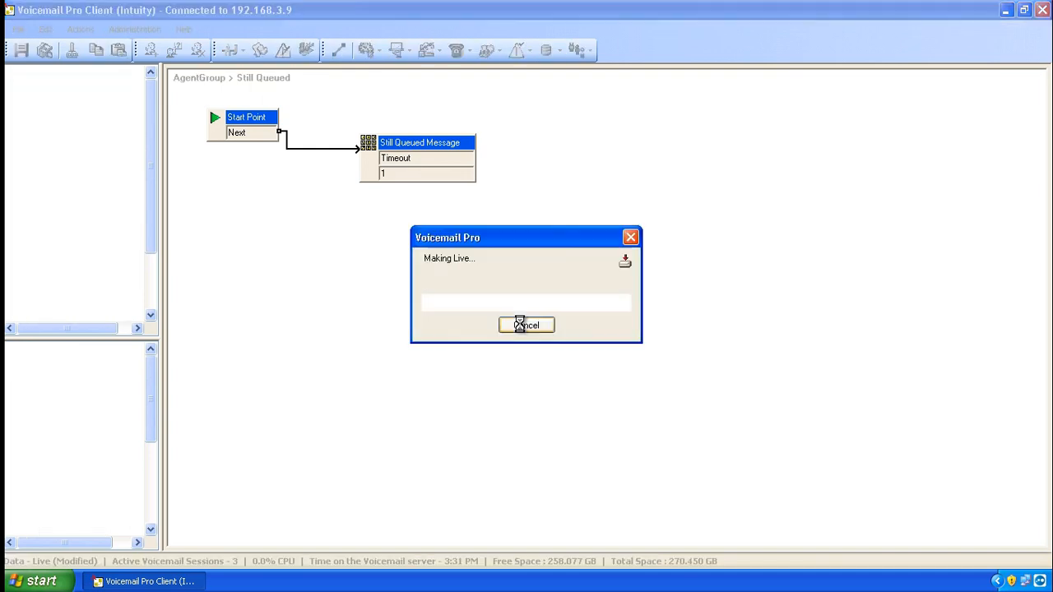